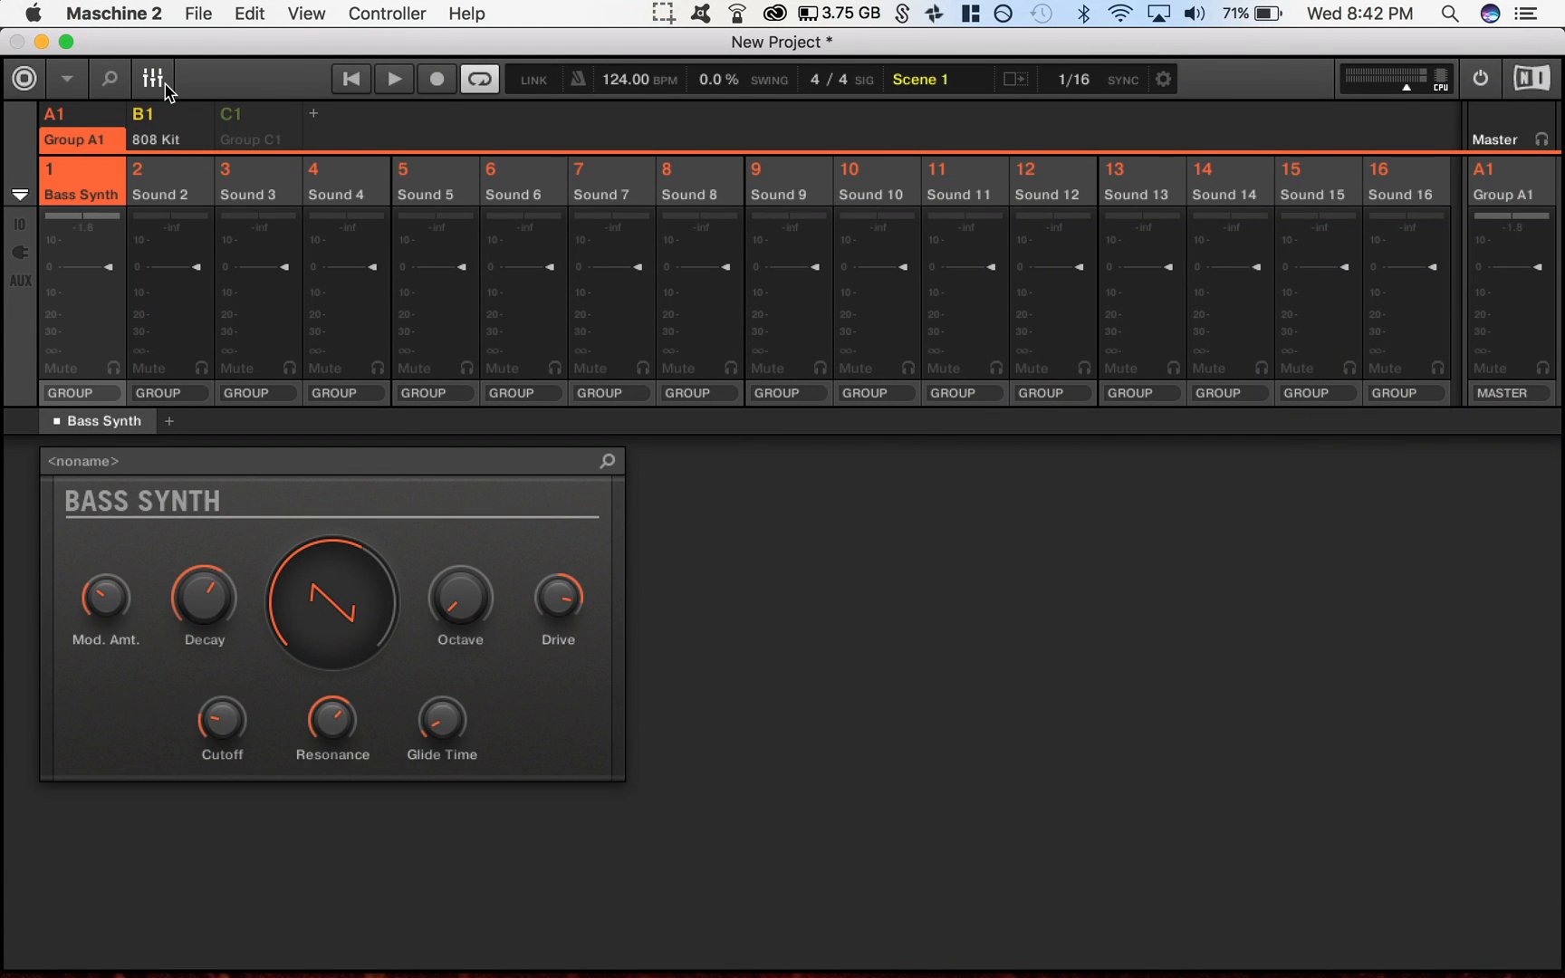
- Check the installed Maschine version and credits, then show Pattern 1's Bass Synth notes and glide steps
click(114, 13)
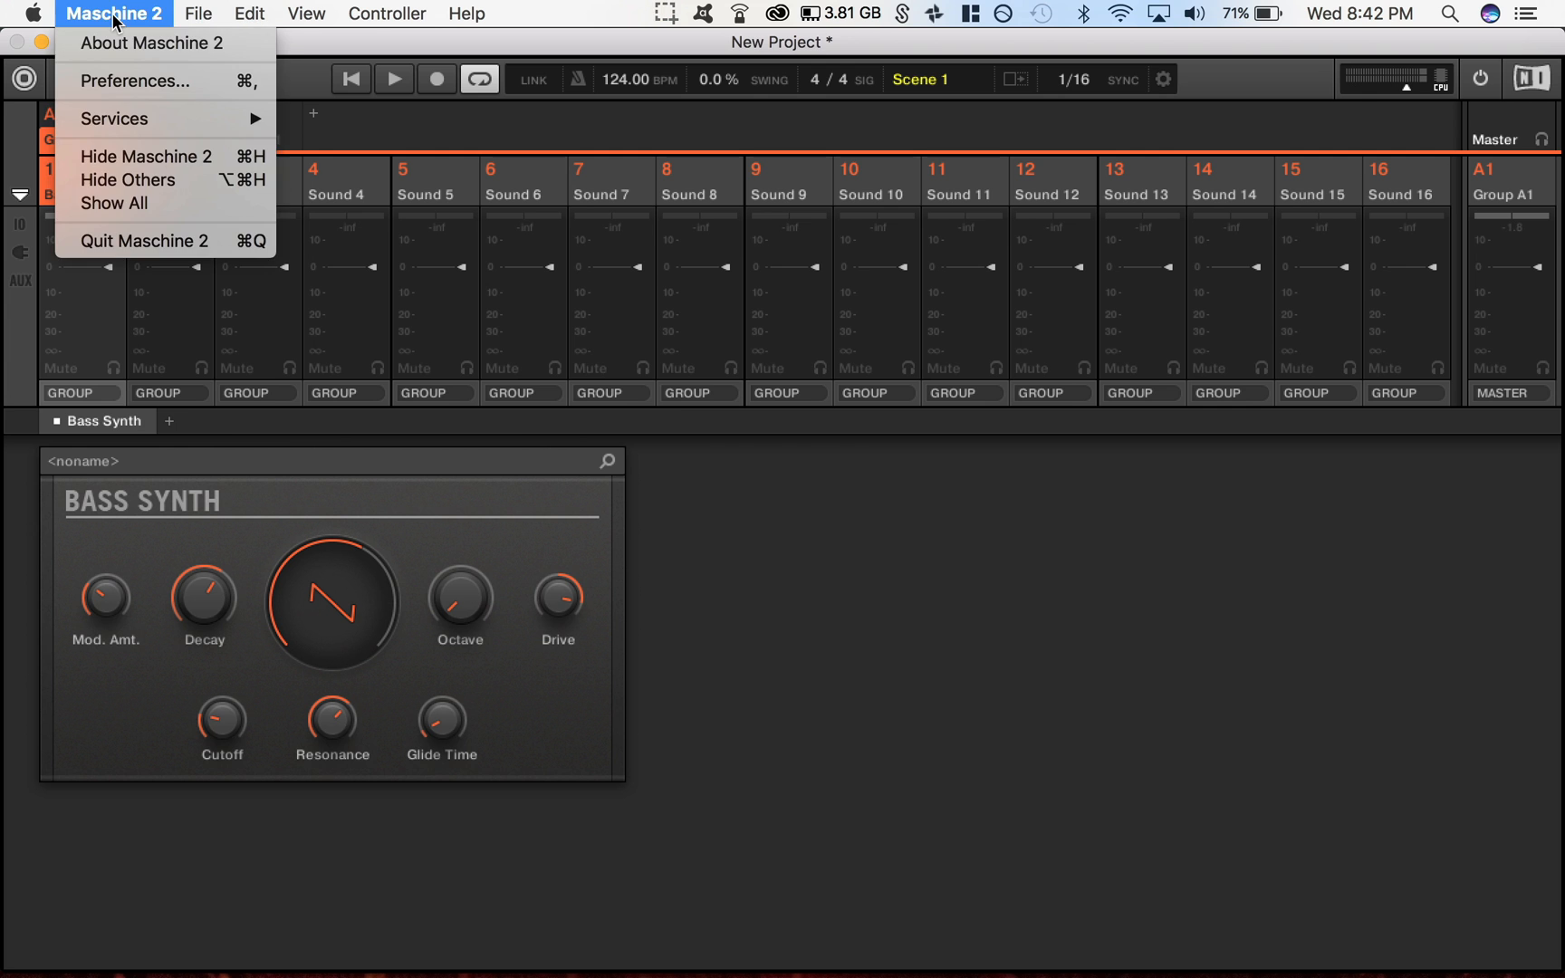
click(150, 43)
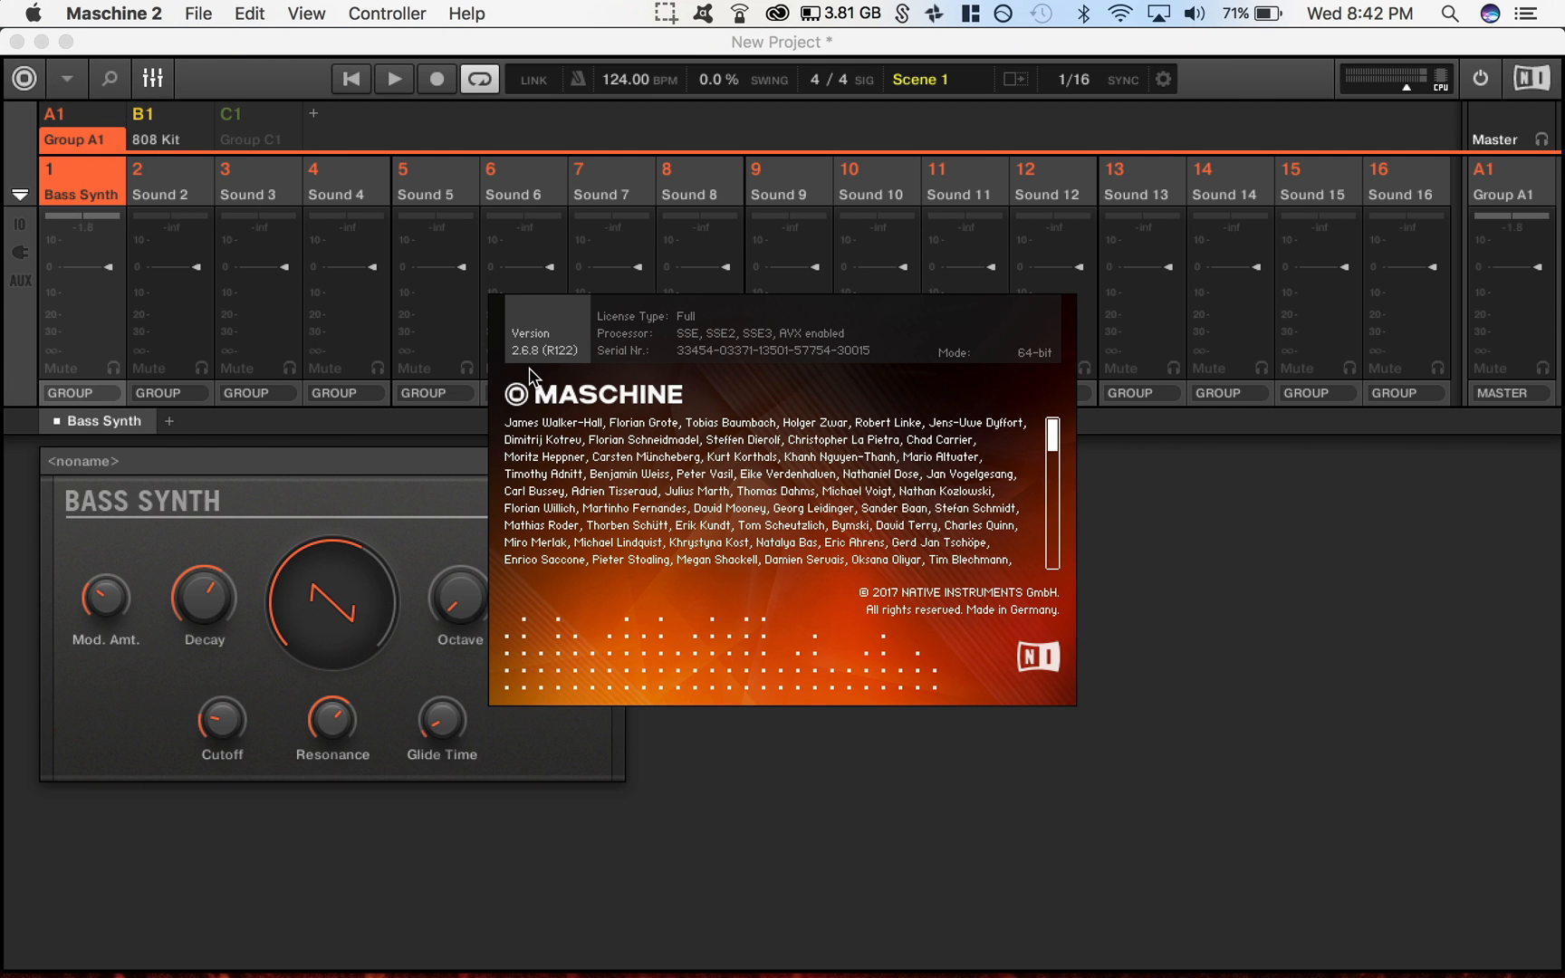
mouse_move(654, 395)
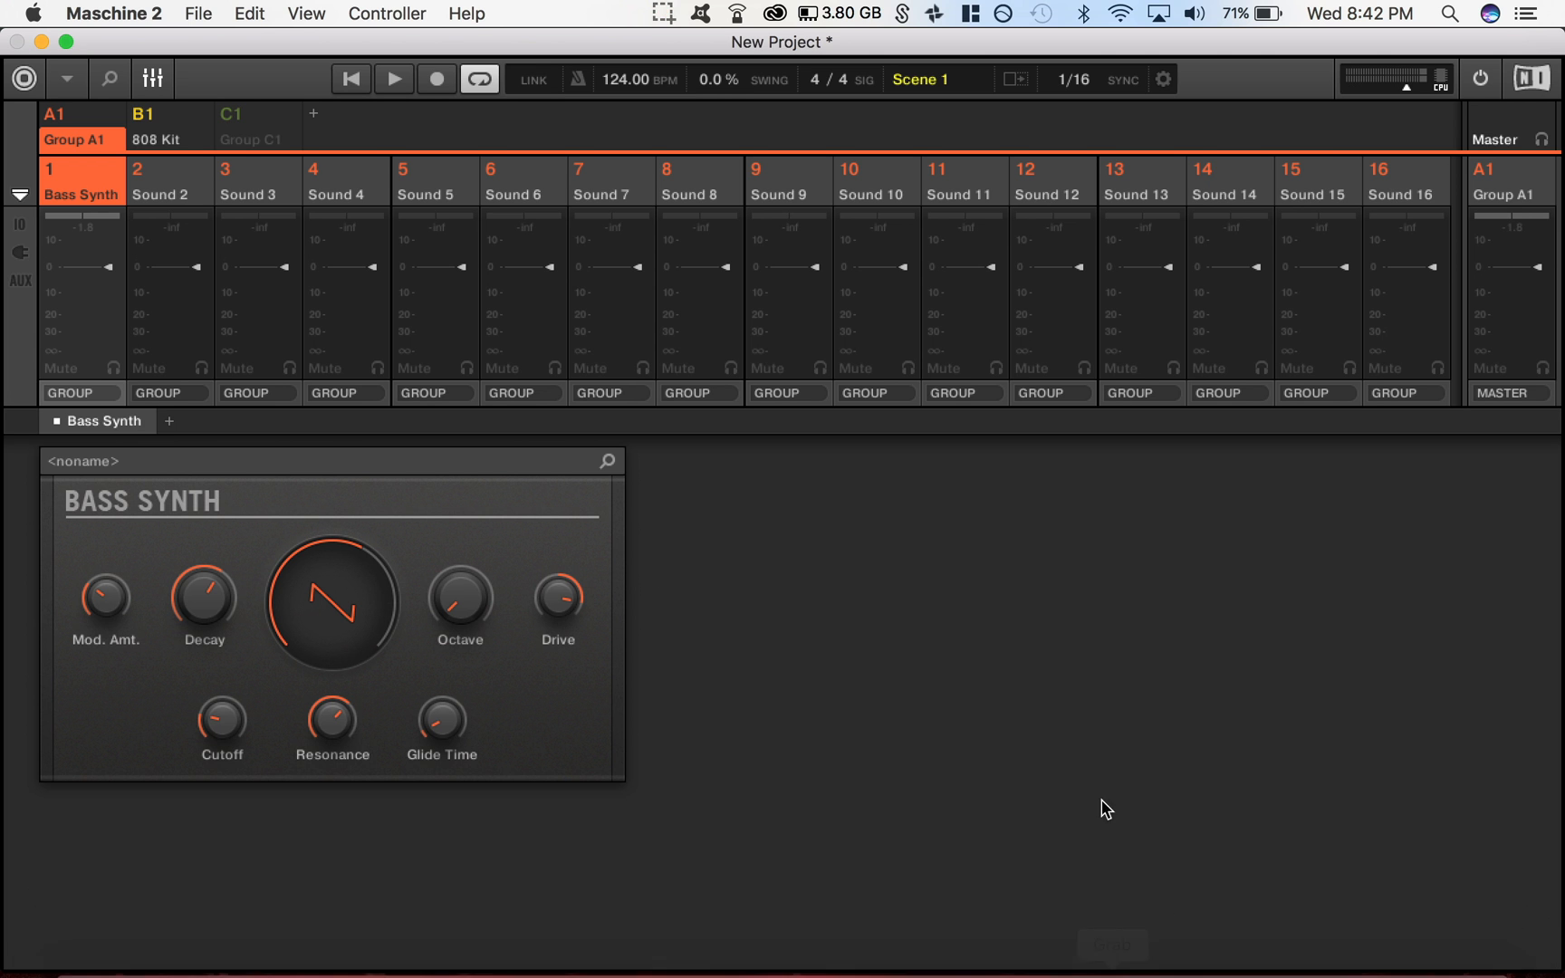
mouse_move(1235, 948)
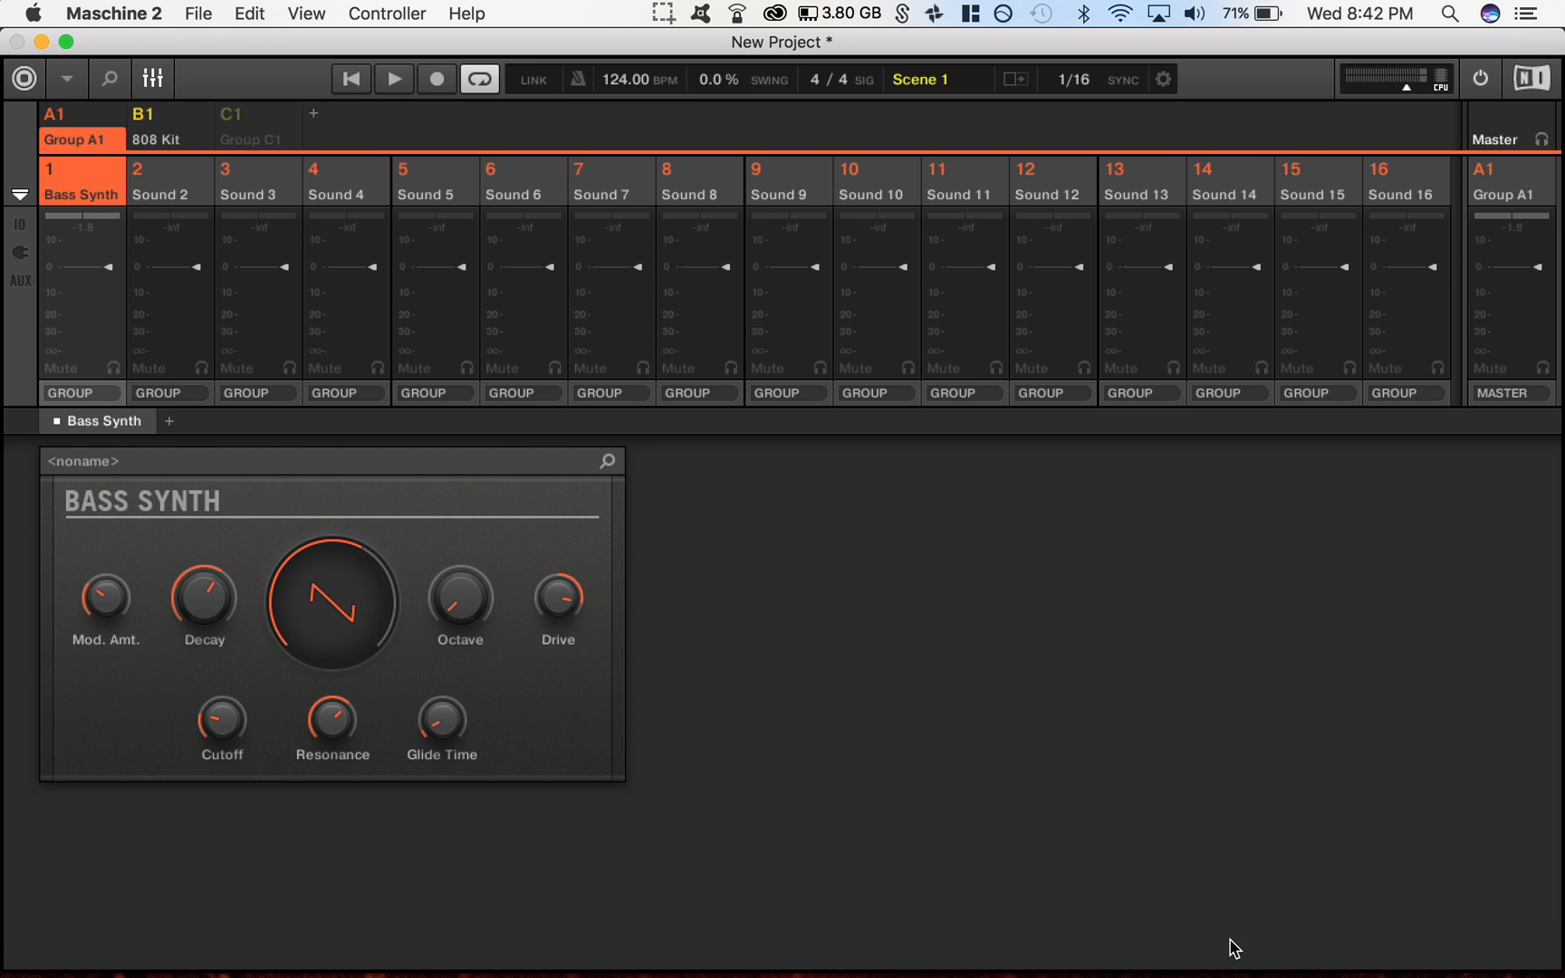
mouse_move(755, 565)
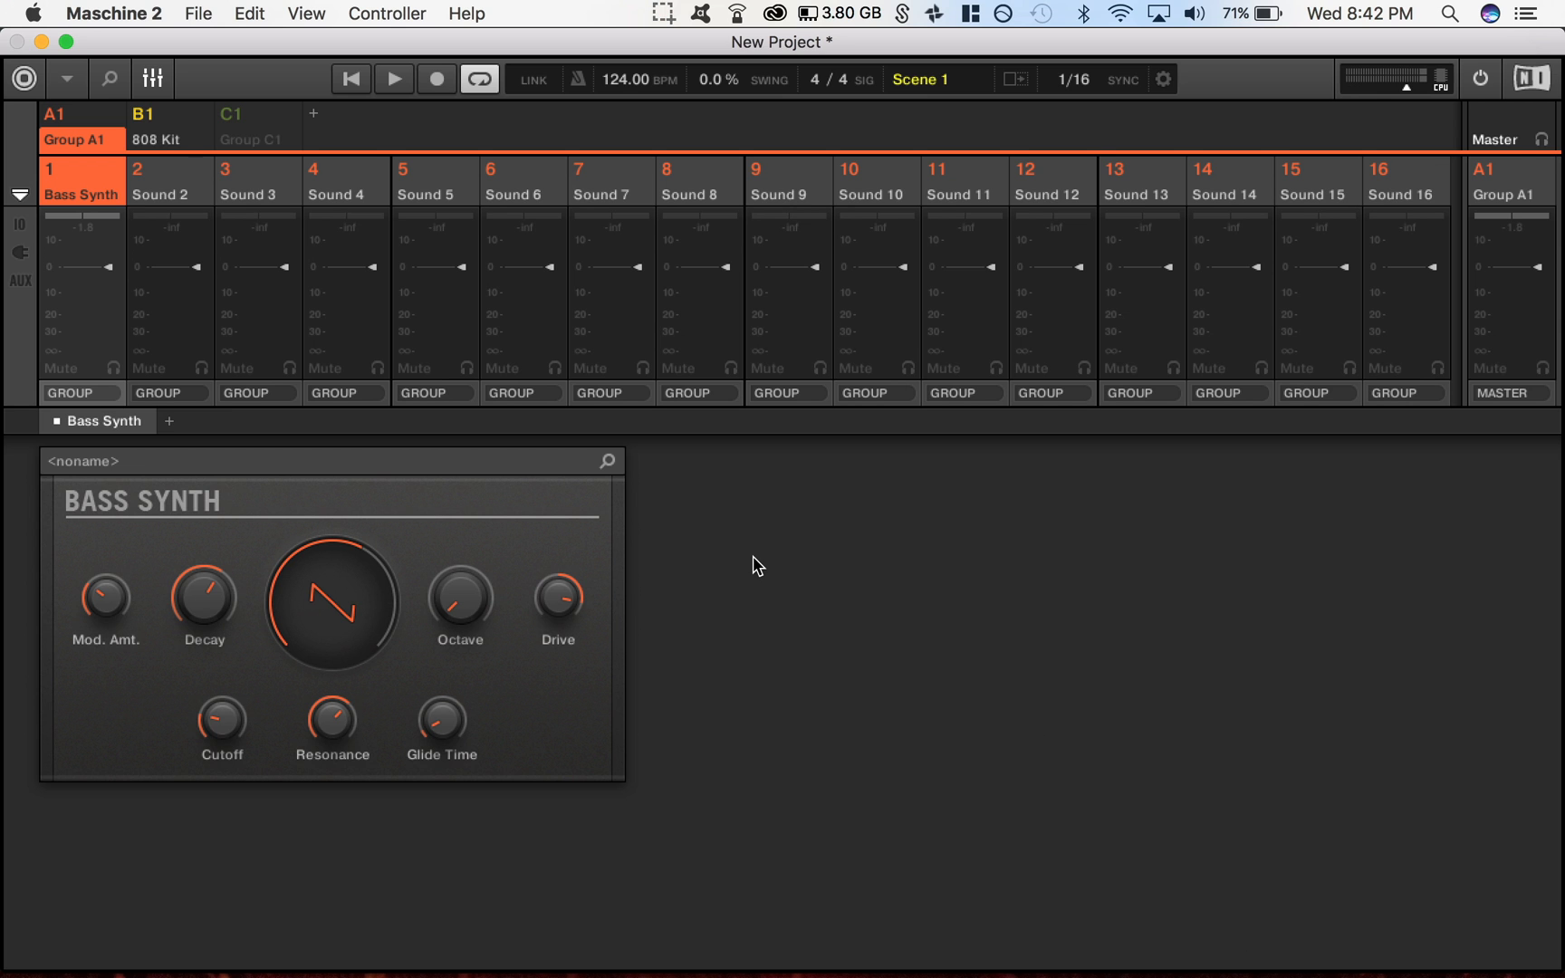
mouse_move(406, 612)
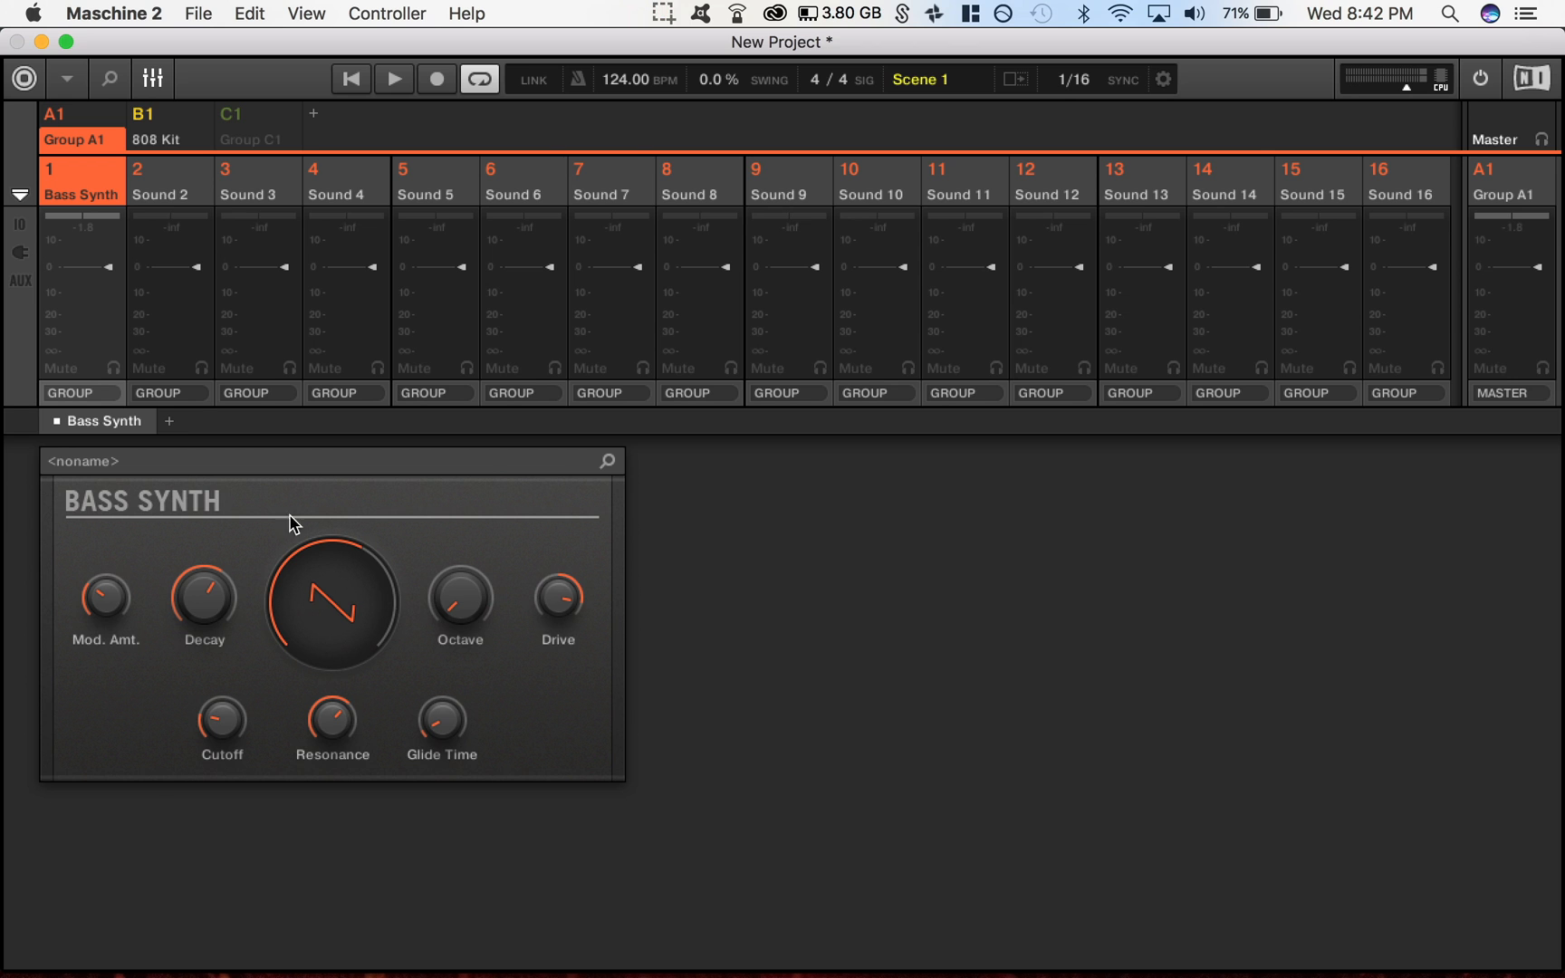
mouse_move(278, 600)
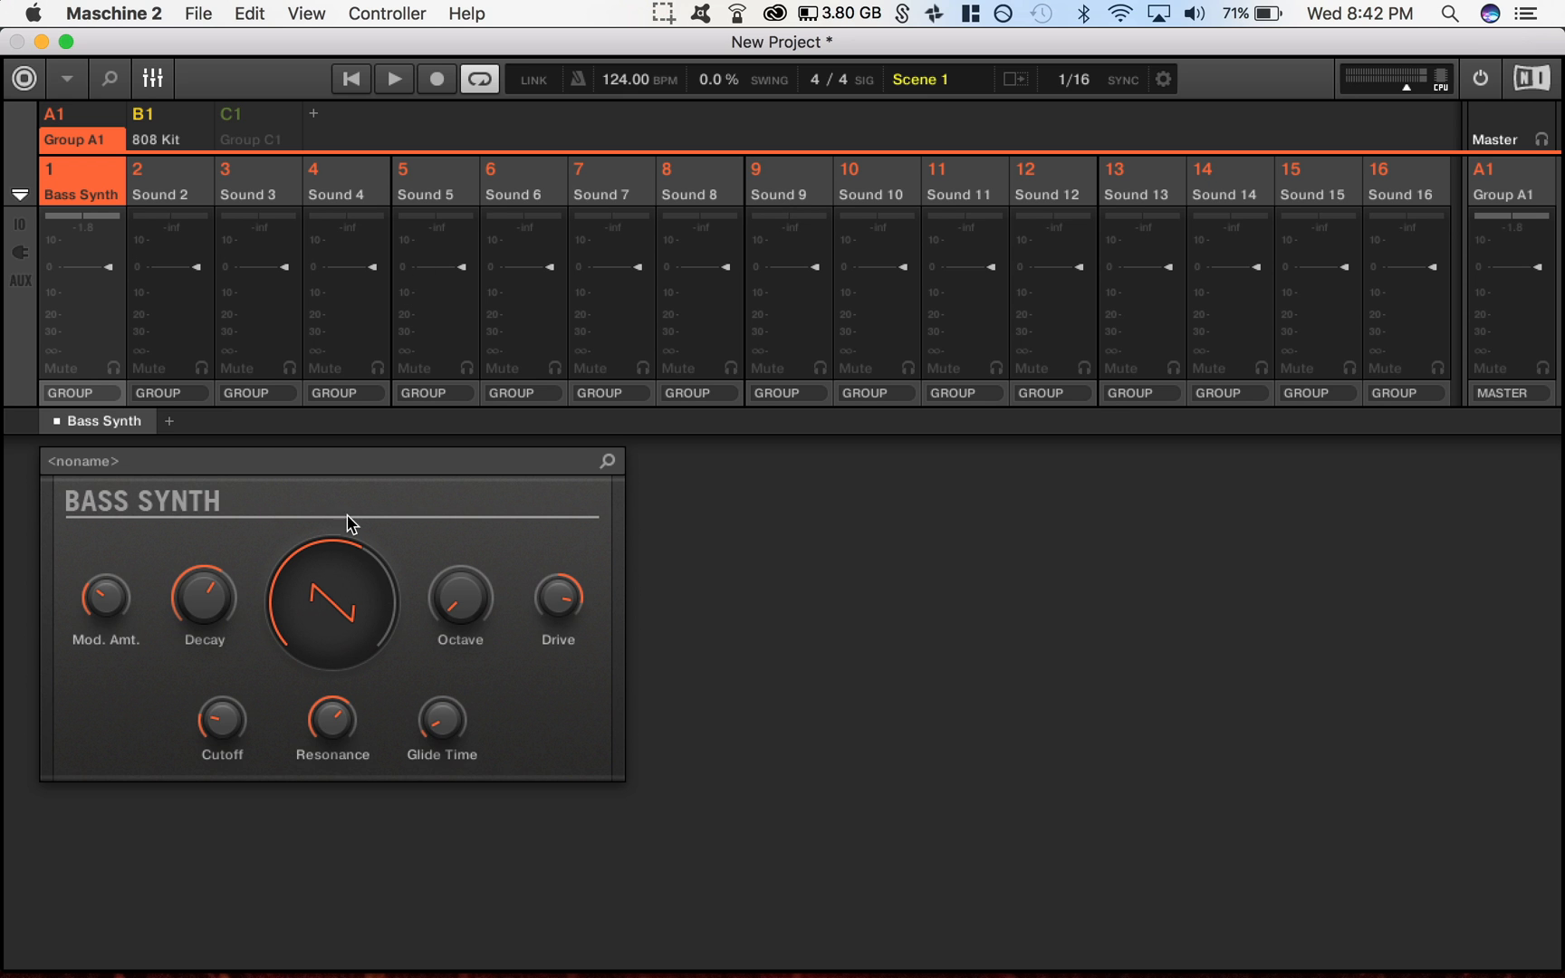
mouse_move(131, 85)
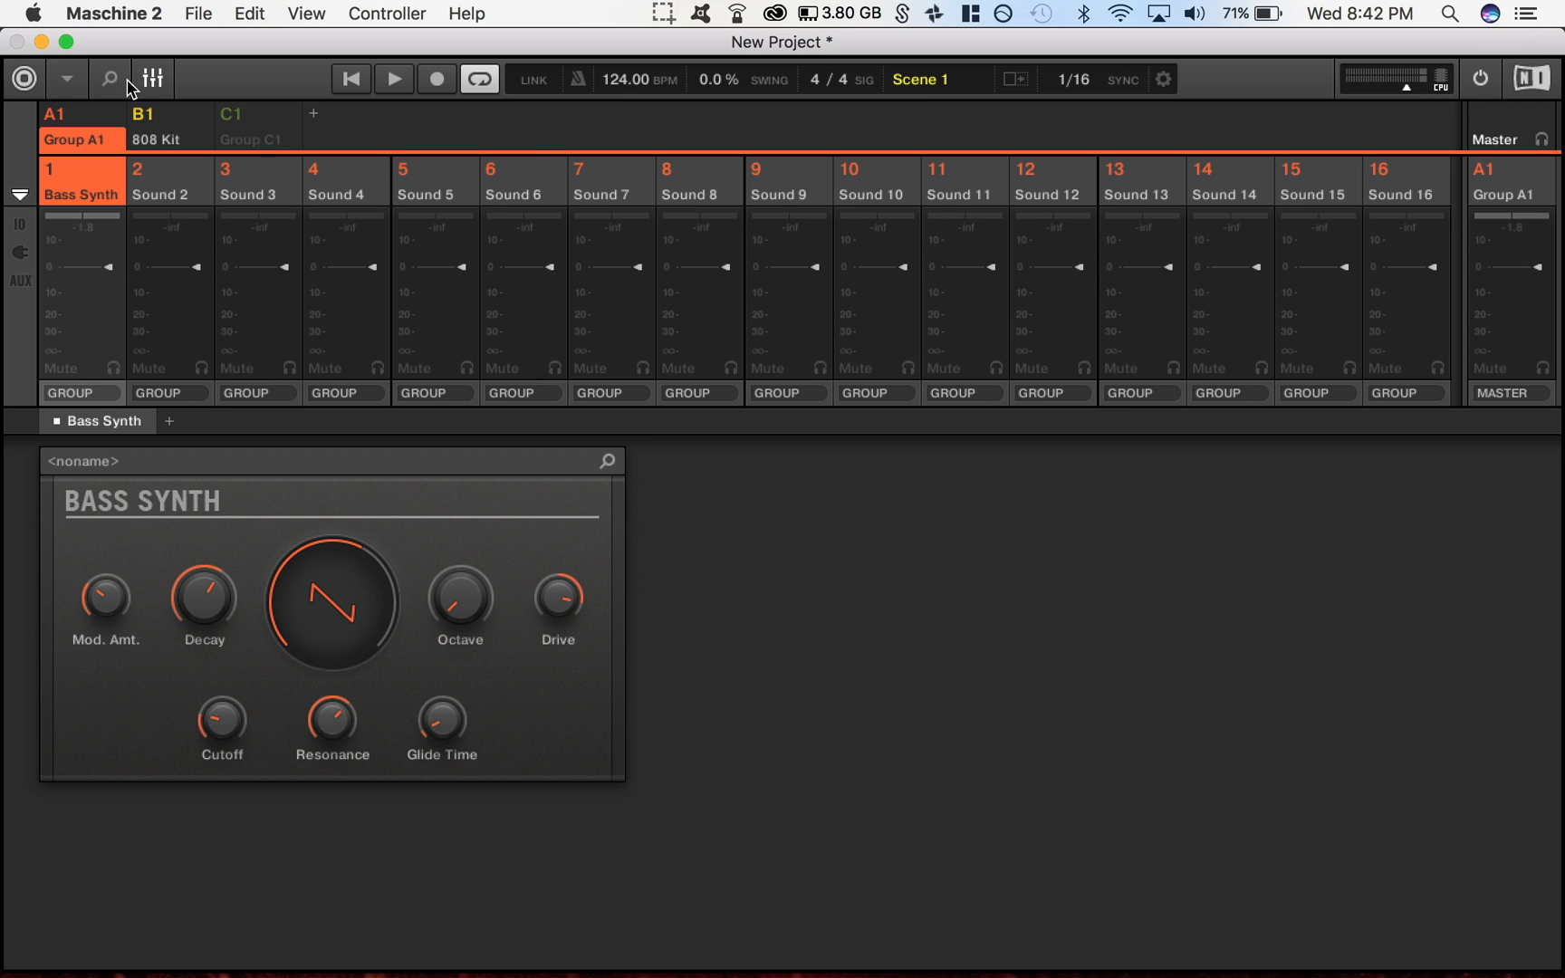
click(150, 78)
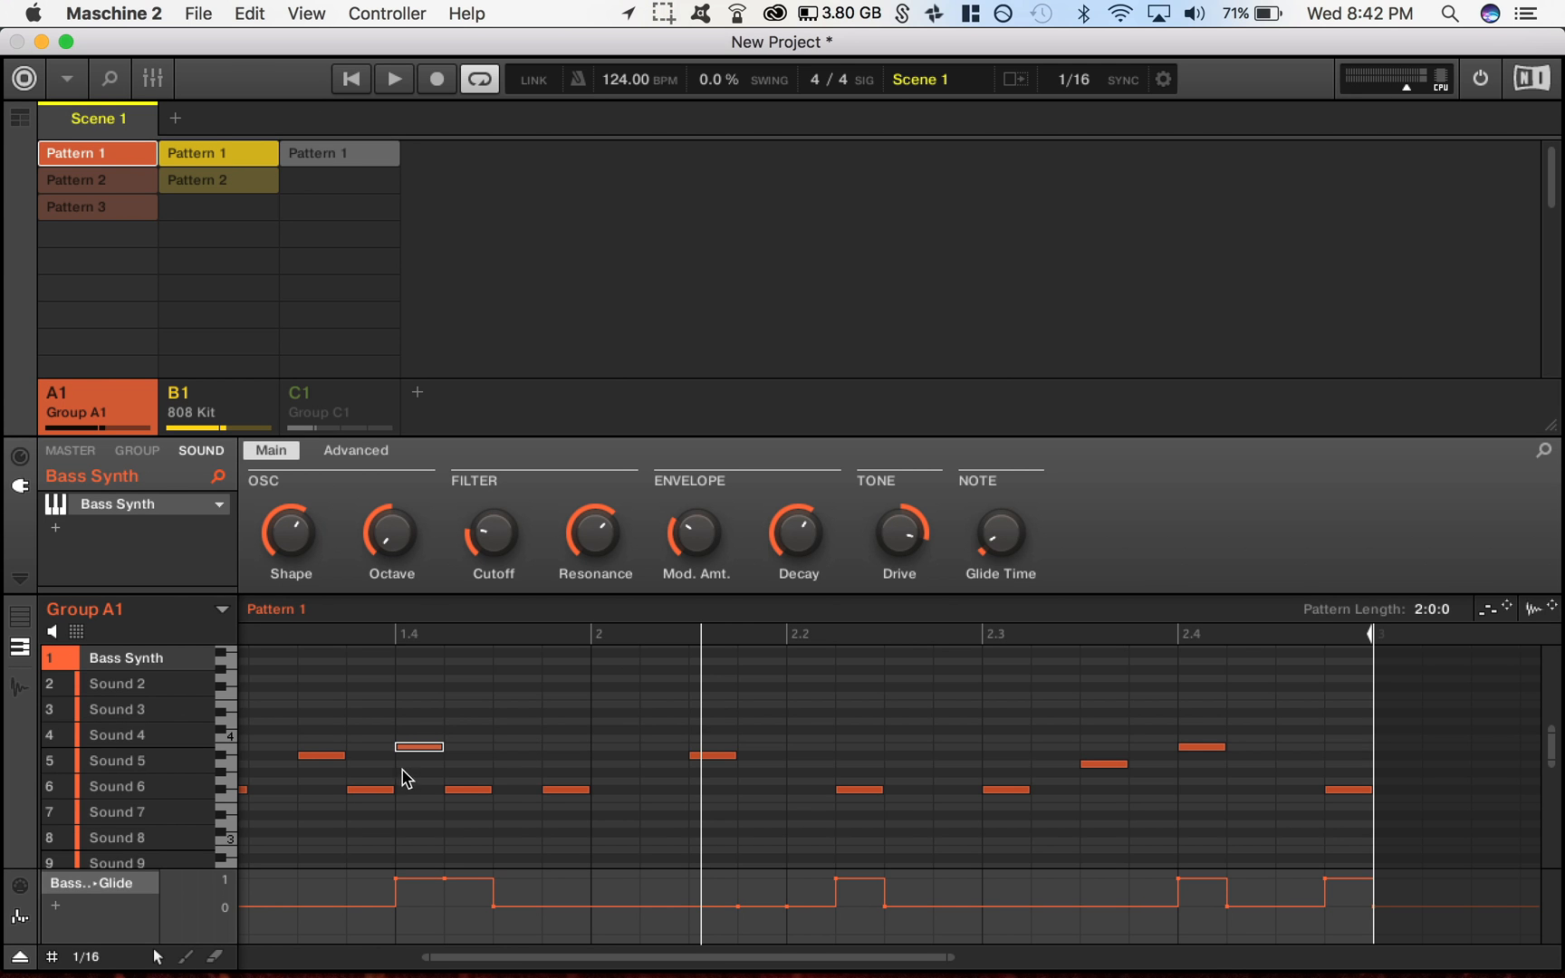
mouse_move(647, 884)
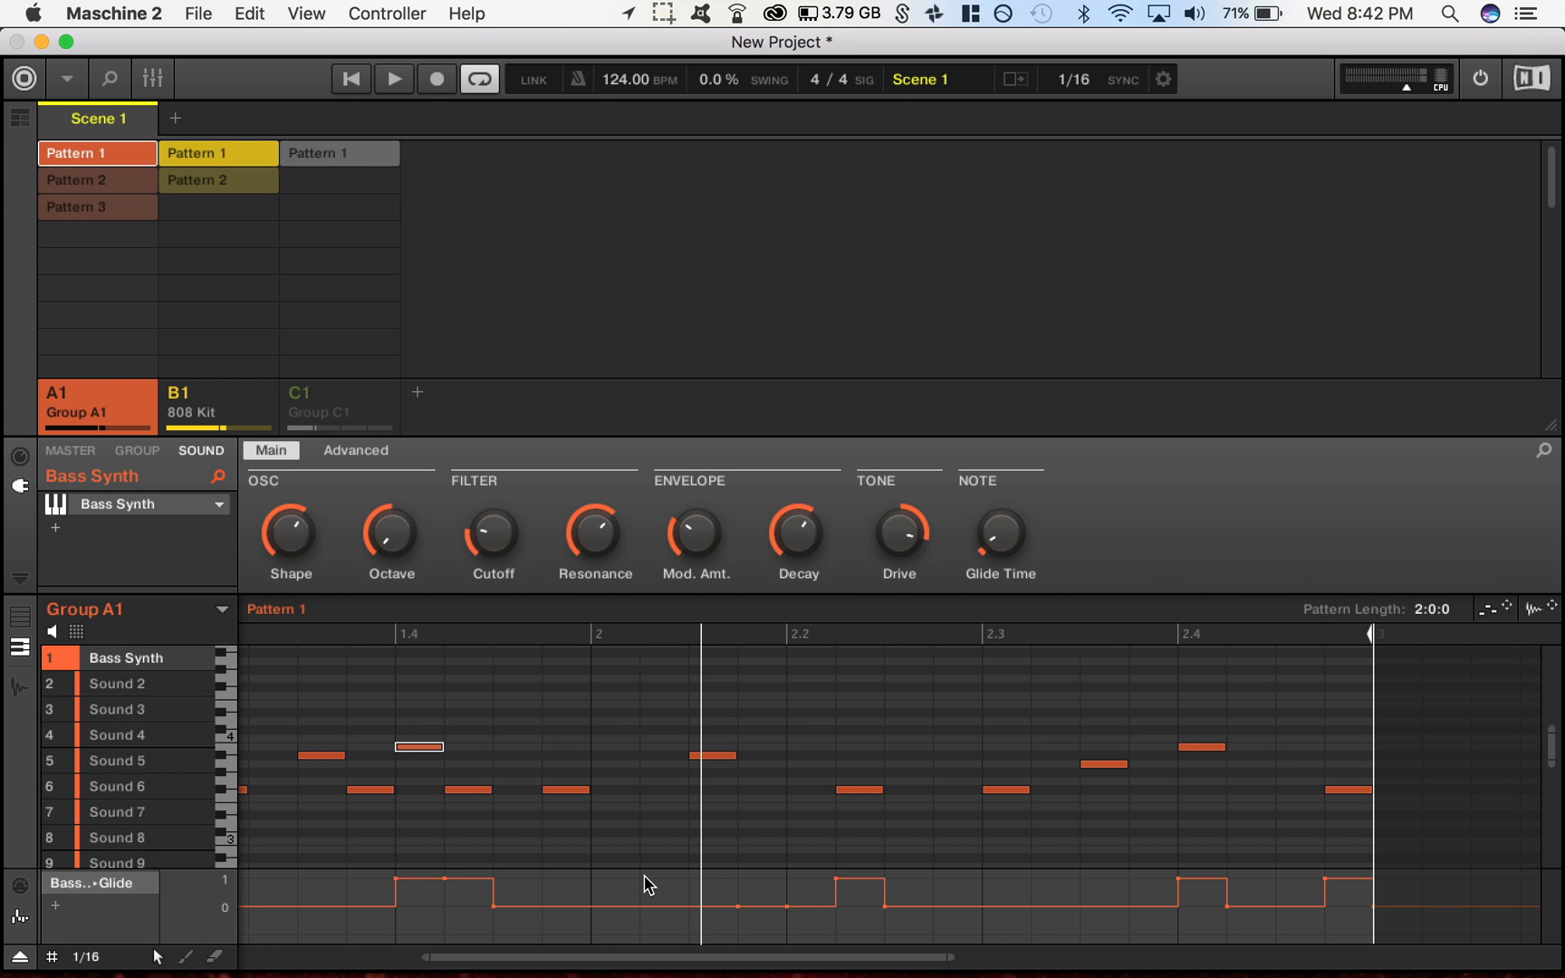
mouse_move(456, 904)
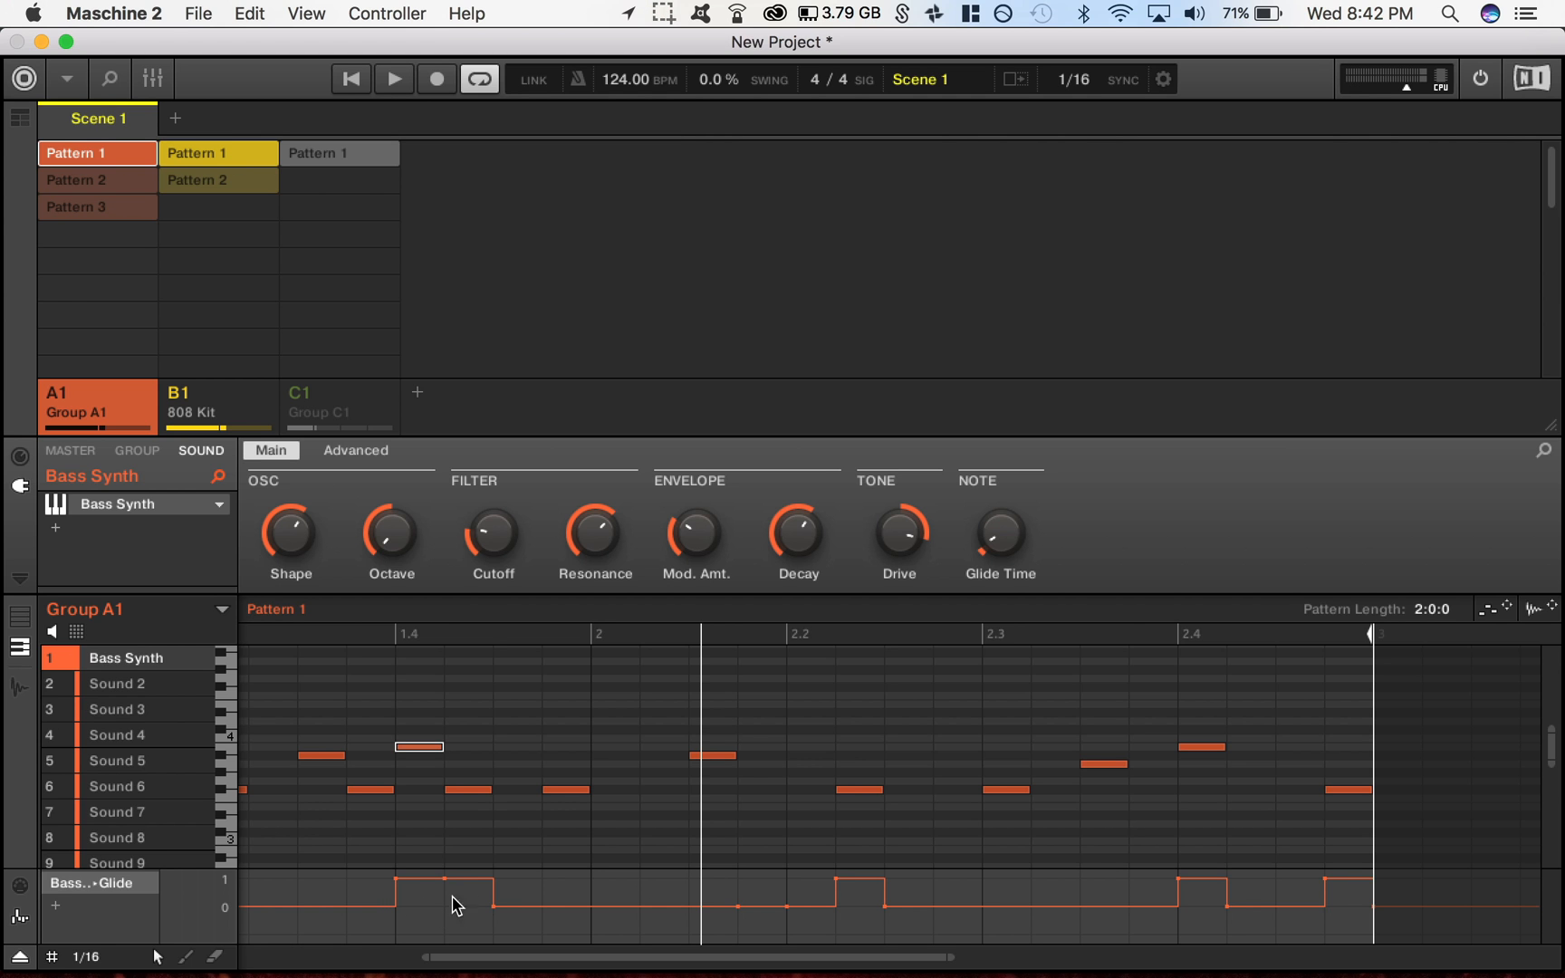
mouse_move(100, 471)
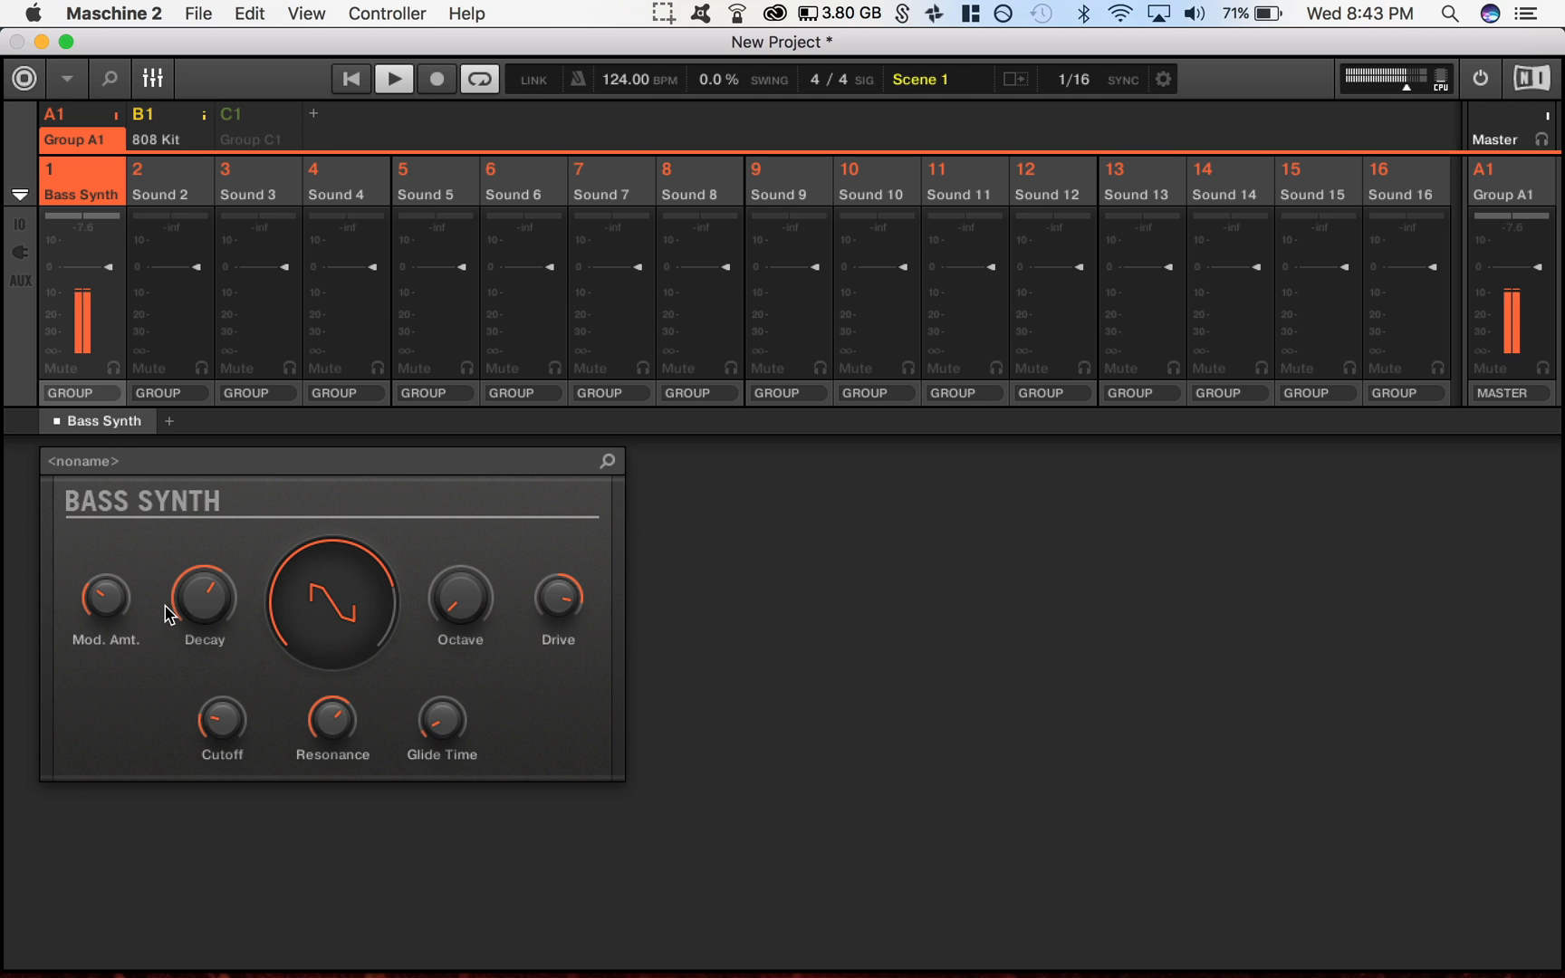
mouse_move(556, 605)
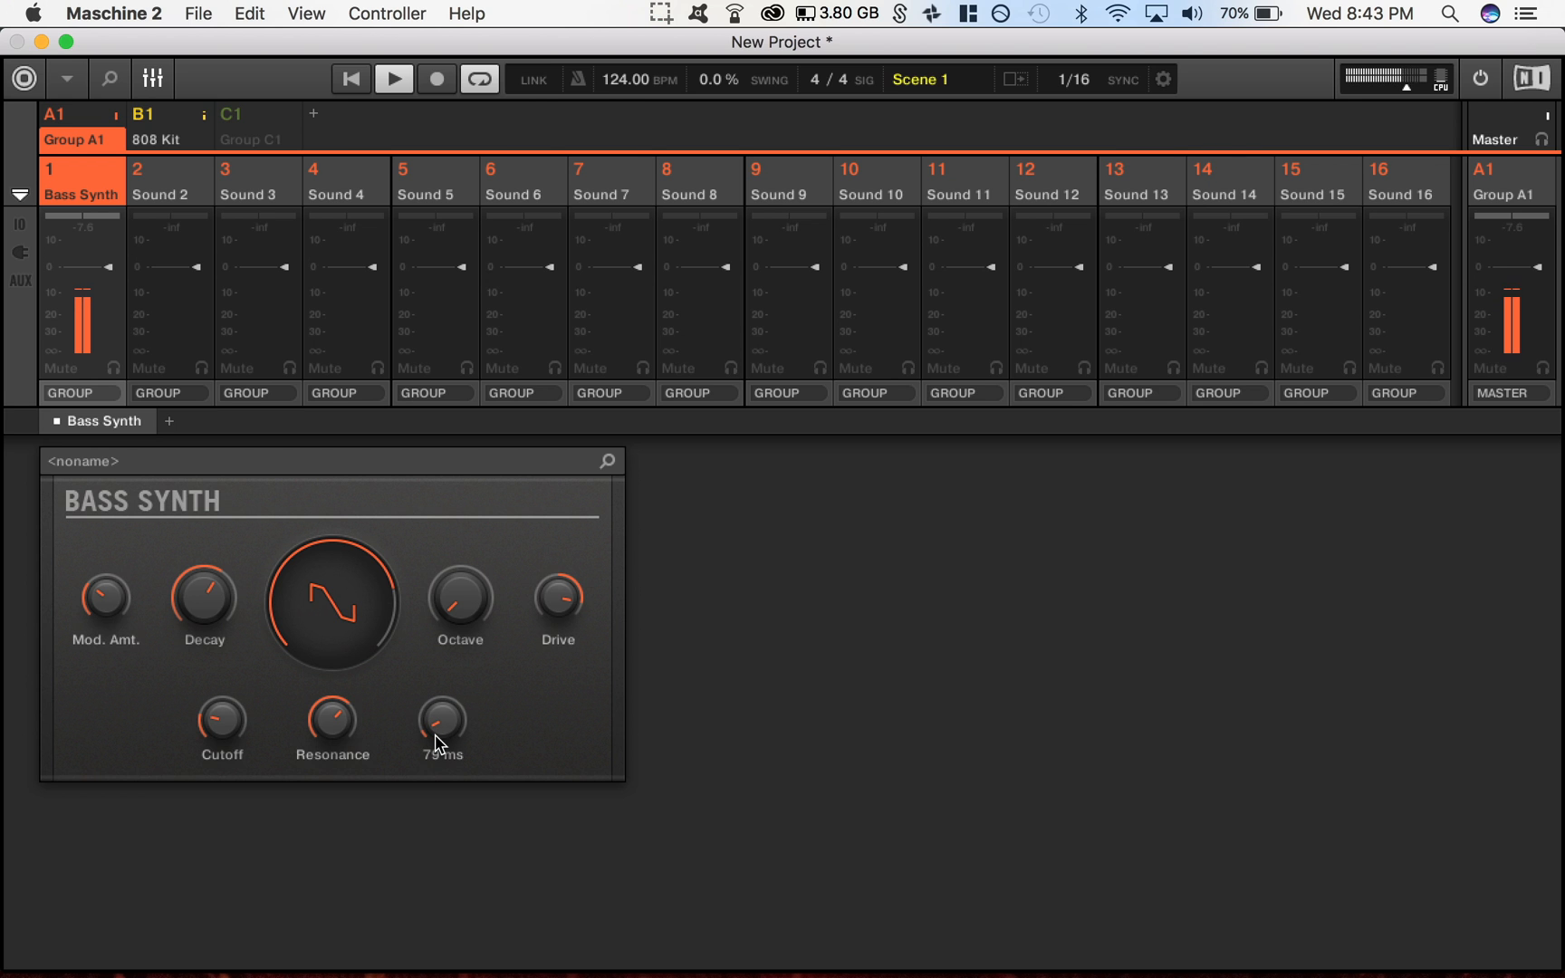
- Lower the filter Cutoff, raise Resonance to 87.6% and lengthen Glide Time toward 139 ms
drag(442, 719, 444, 703)
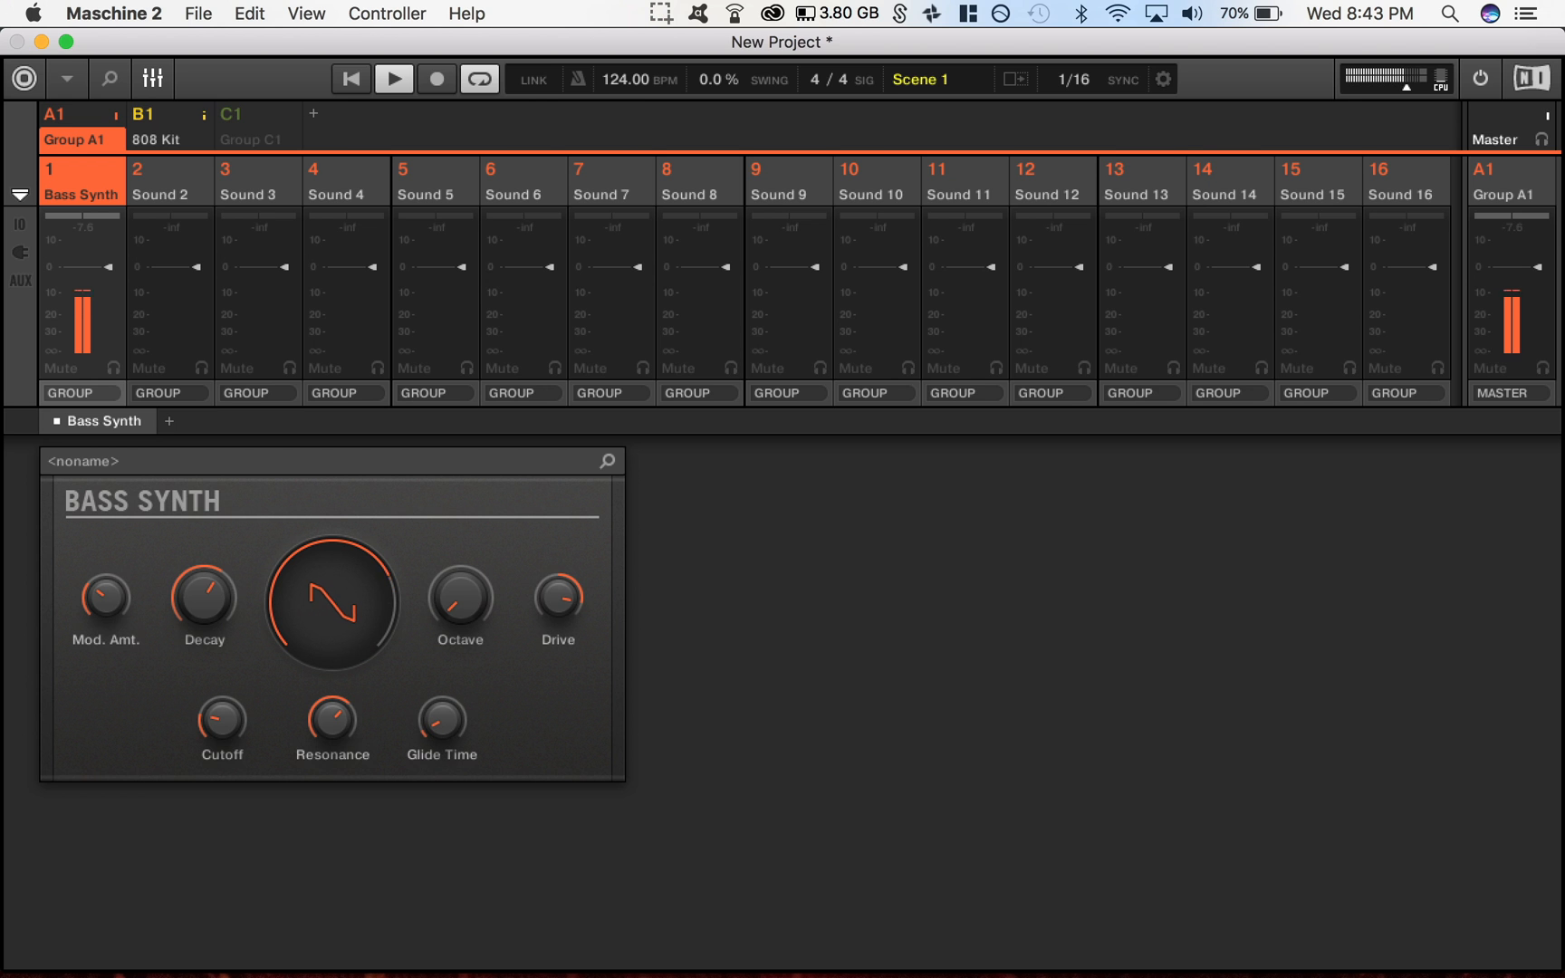
drag(221, 718, 221, 726)
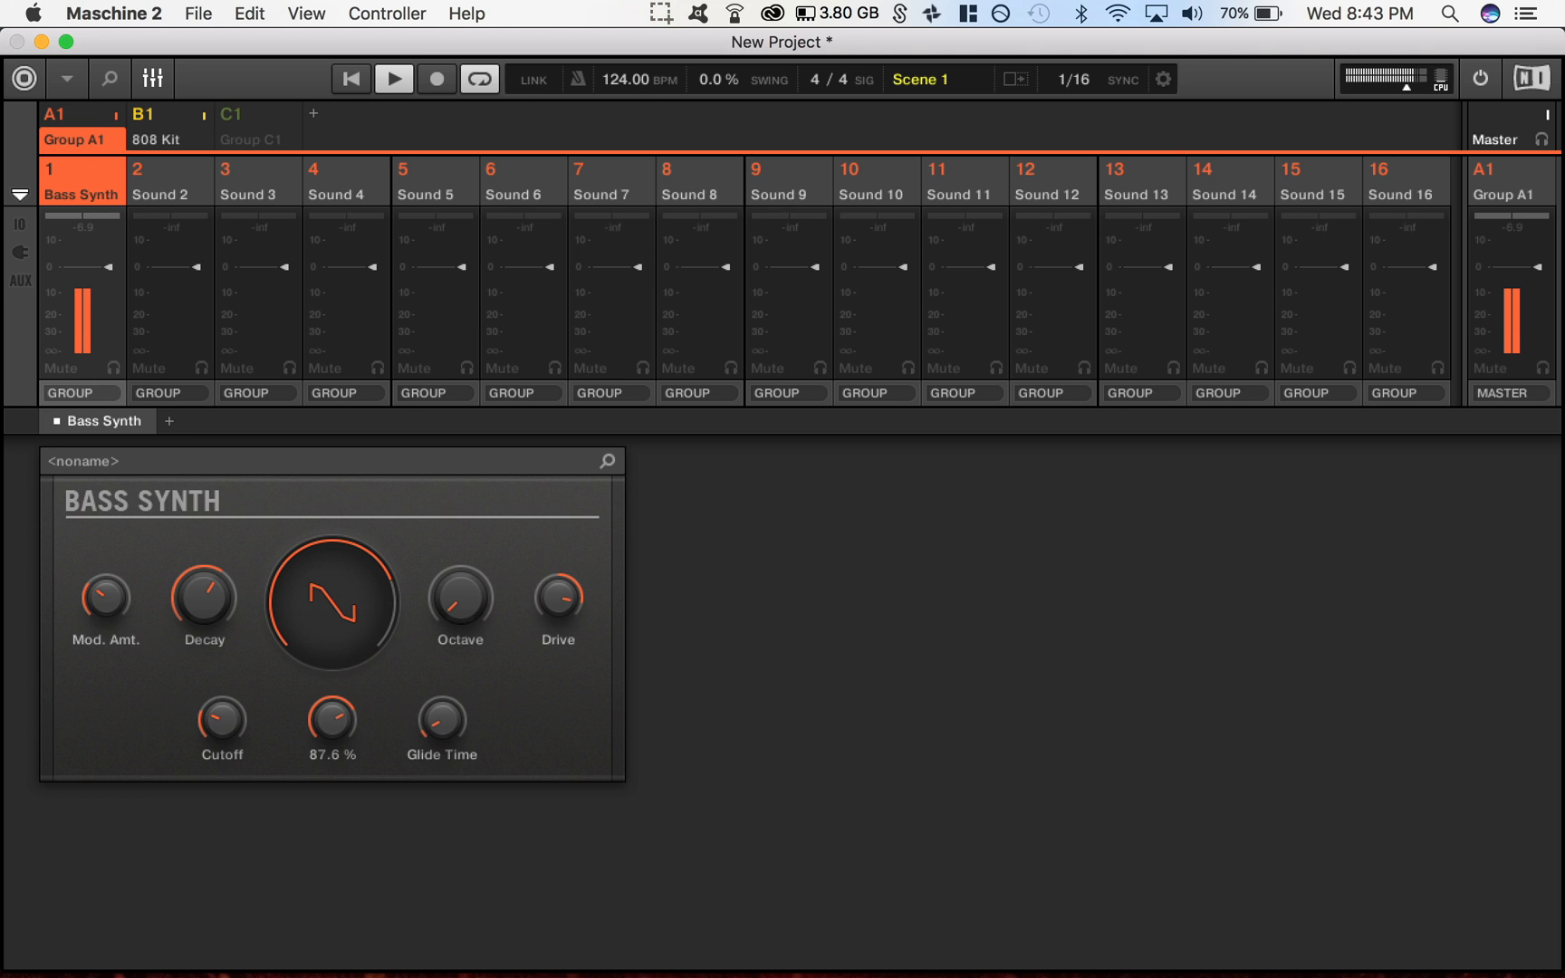
drag(332, 719, 343, 700)
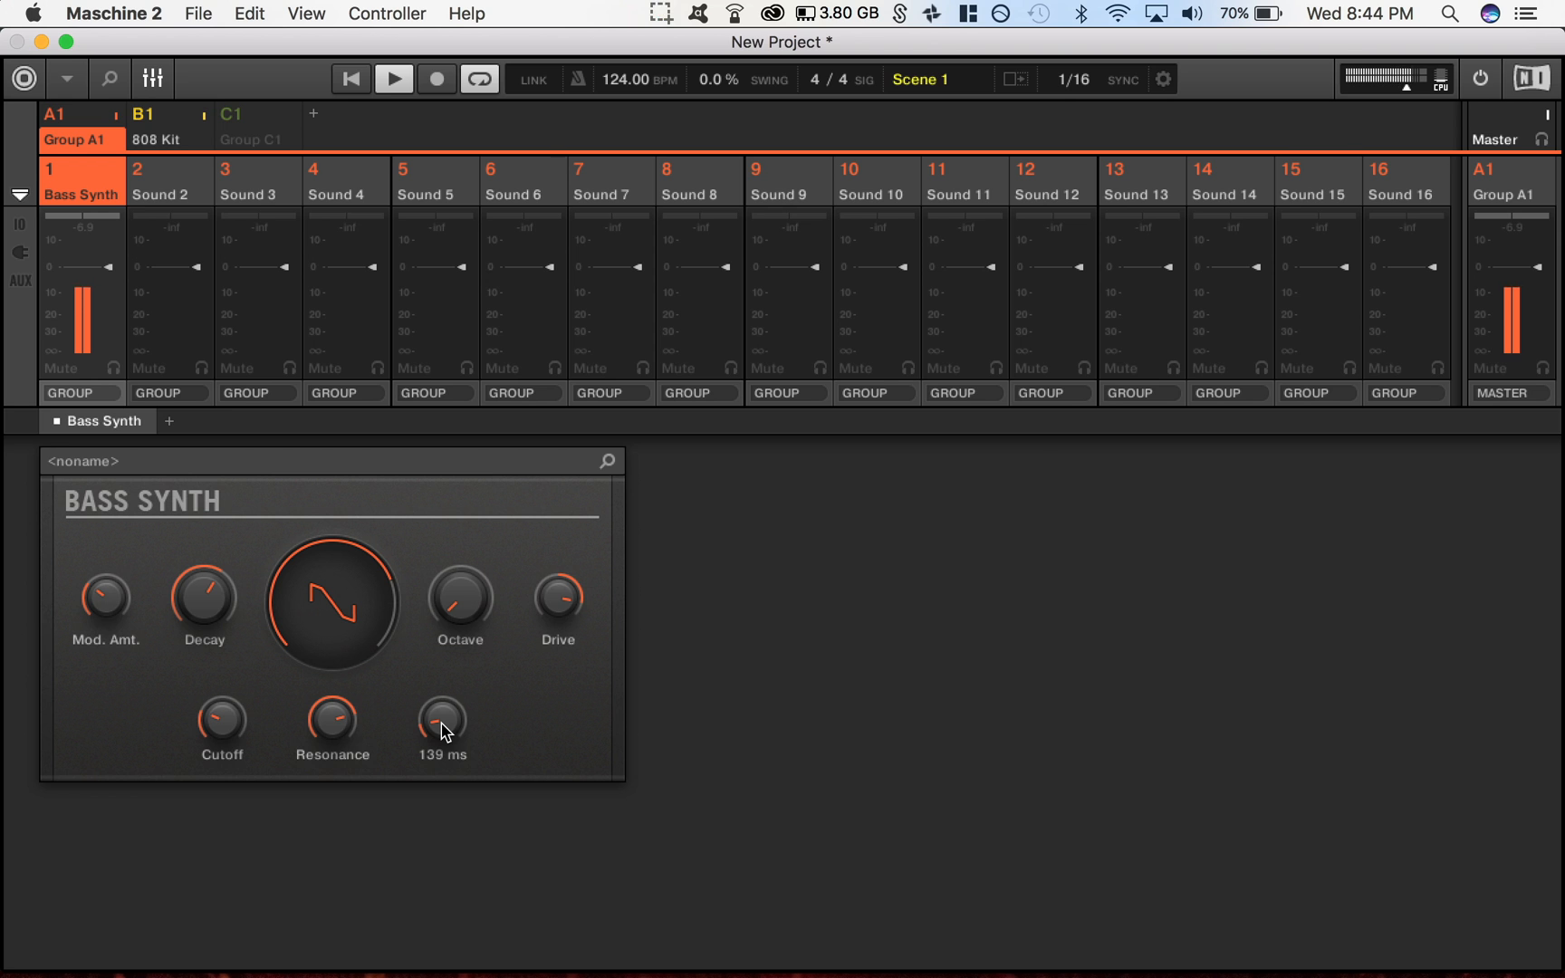
- Set Glide Time 139 ms, Mod. Amt. 65%, rounder waveform, Octave -3, Resonance ~98% and more Drive
drag(442, 717, 442, 739)
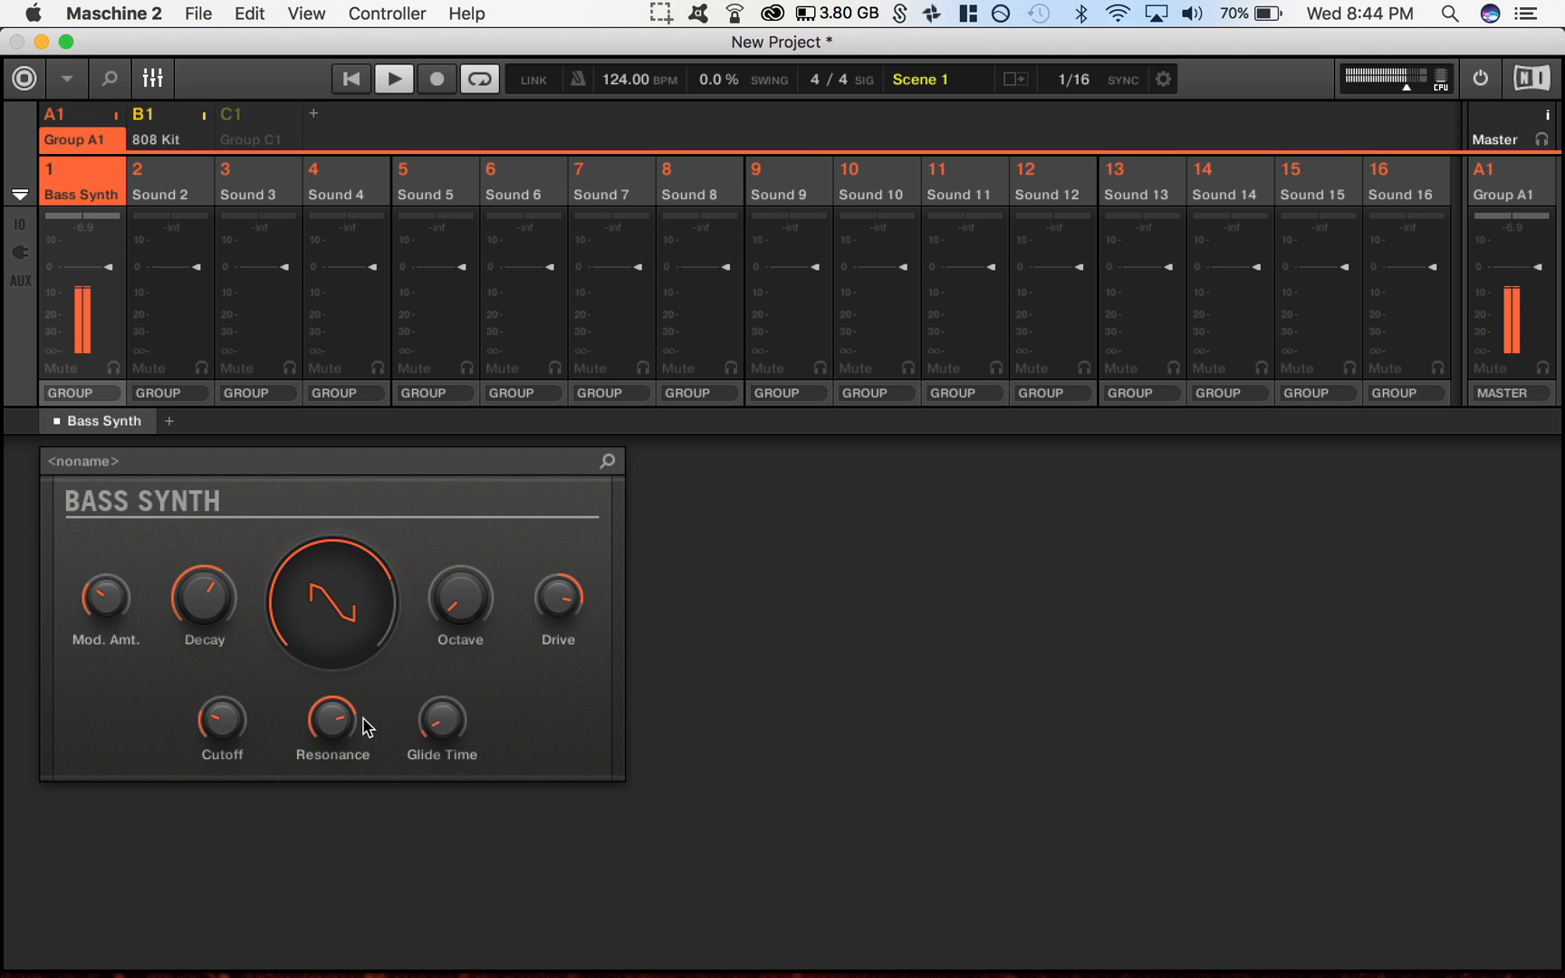
drag(332, 717, 344, 699)
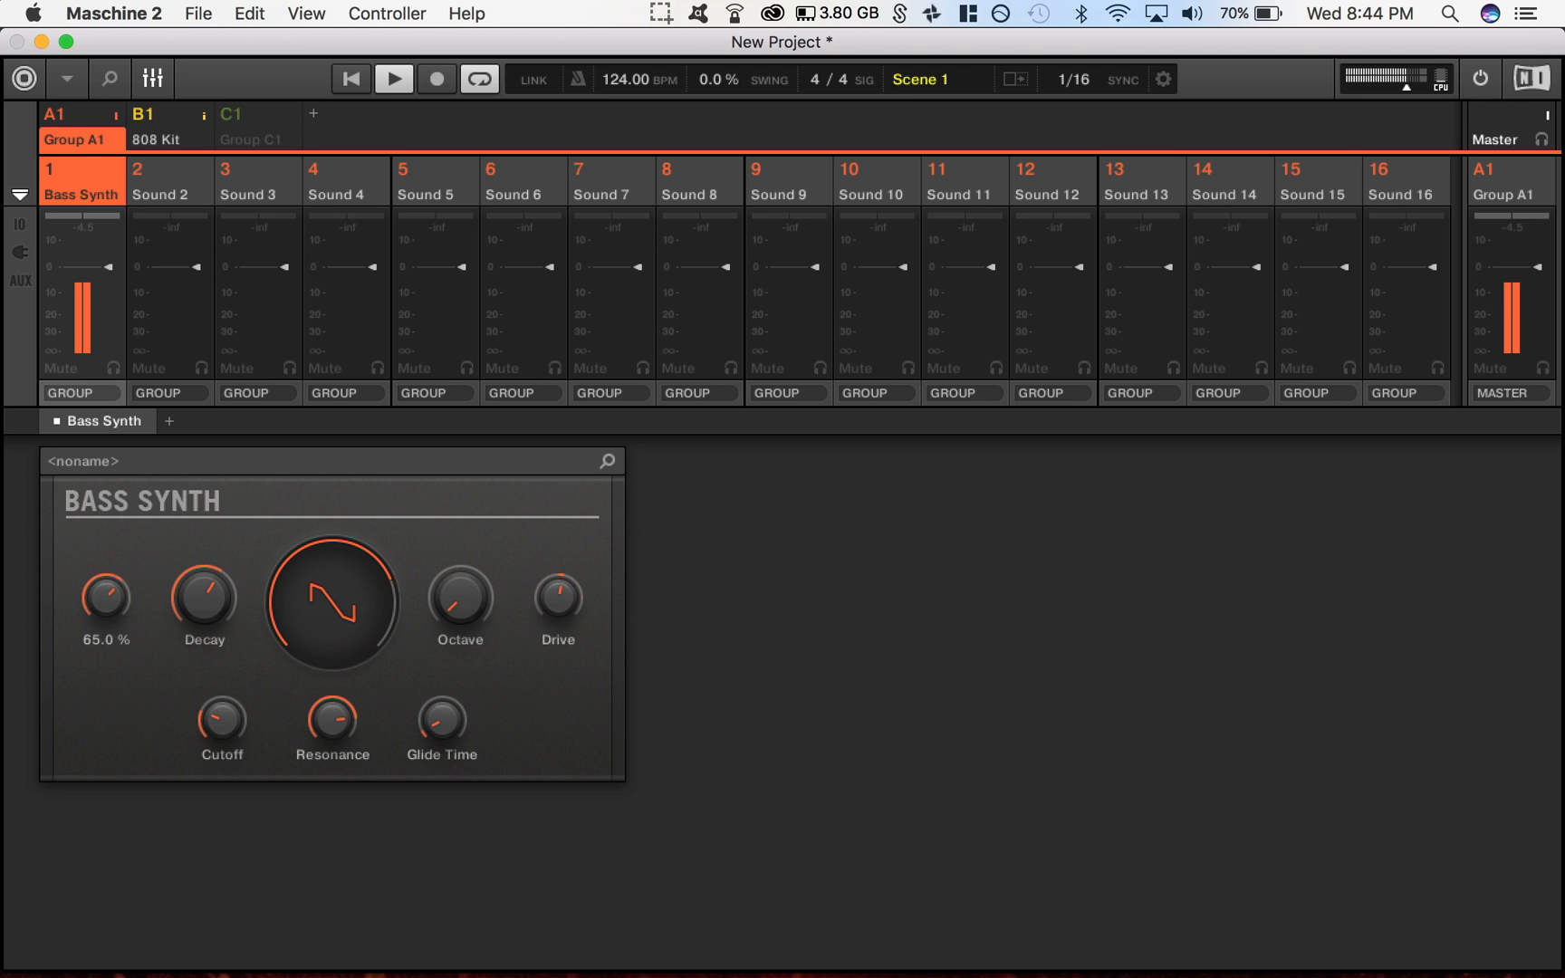
drag(105, 600, 108, 603)
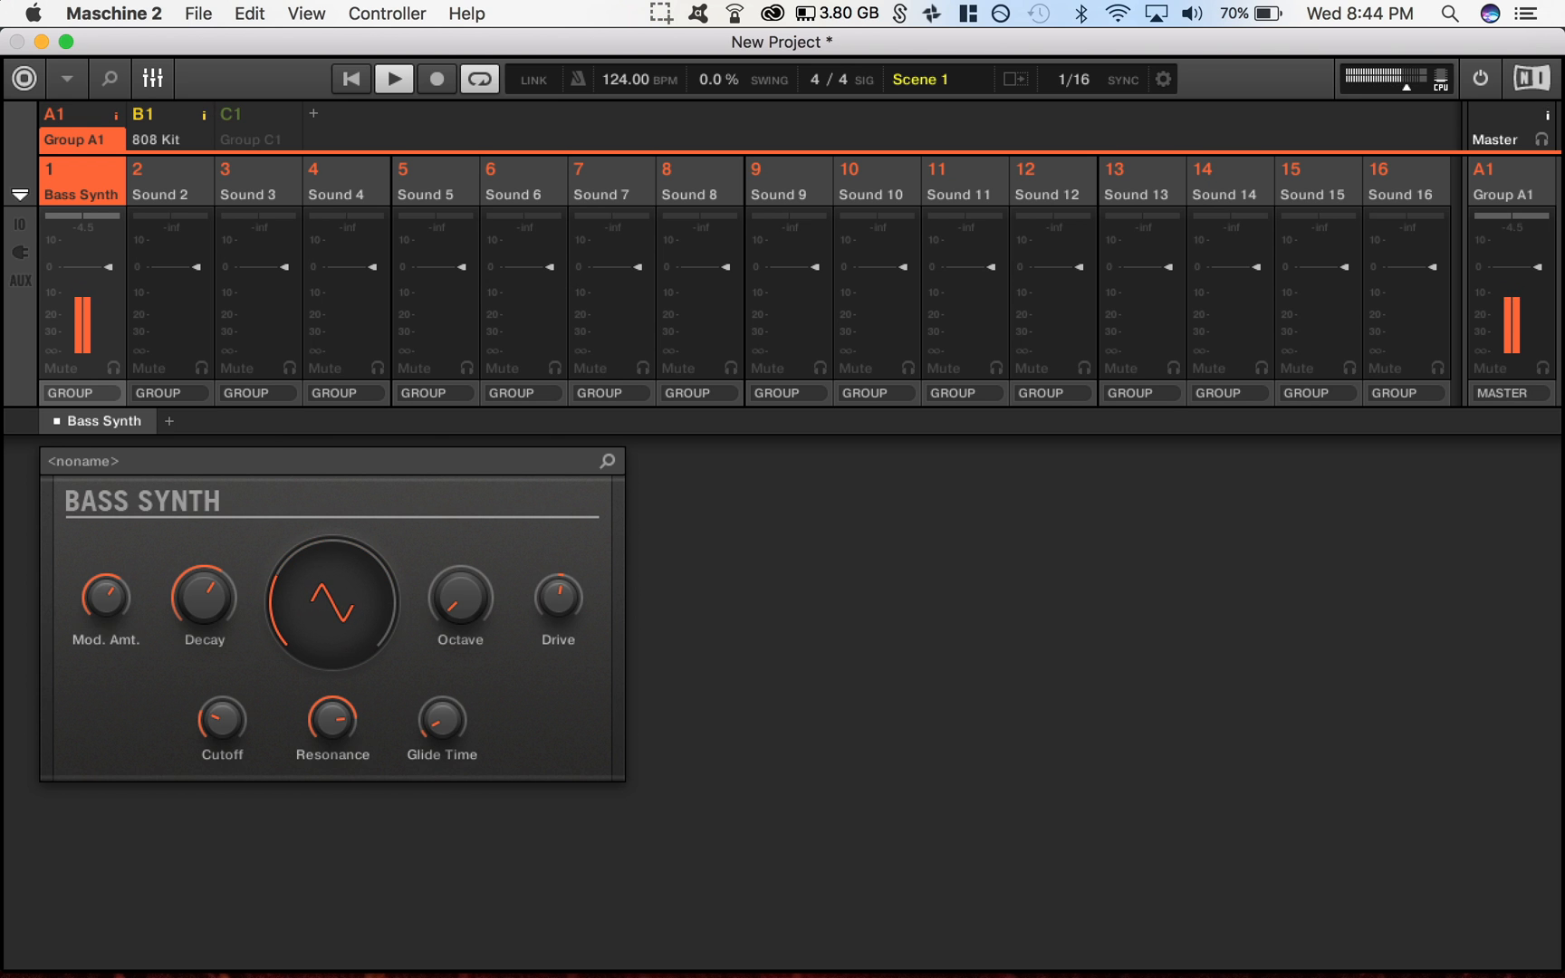
drag(329, 603, 330, 580)
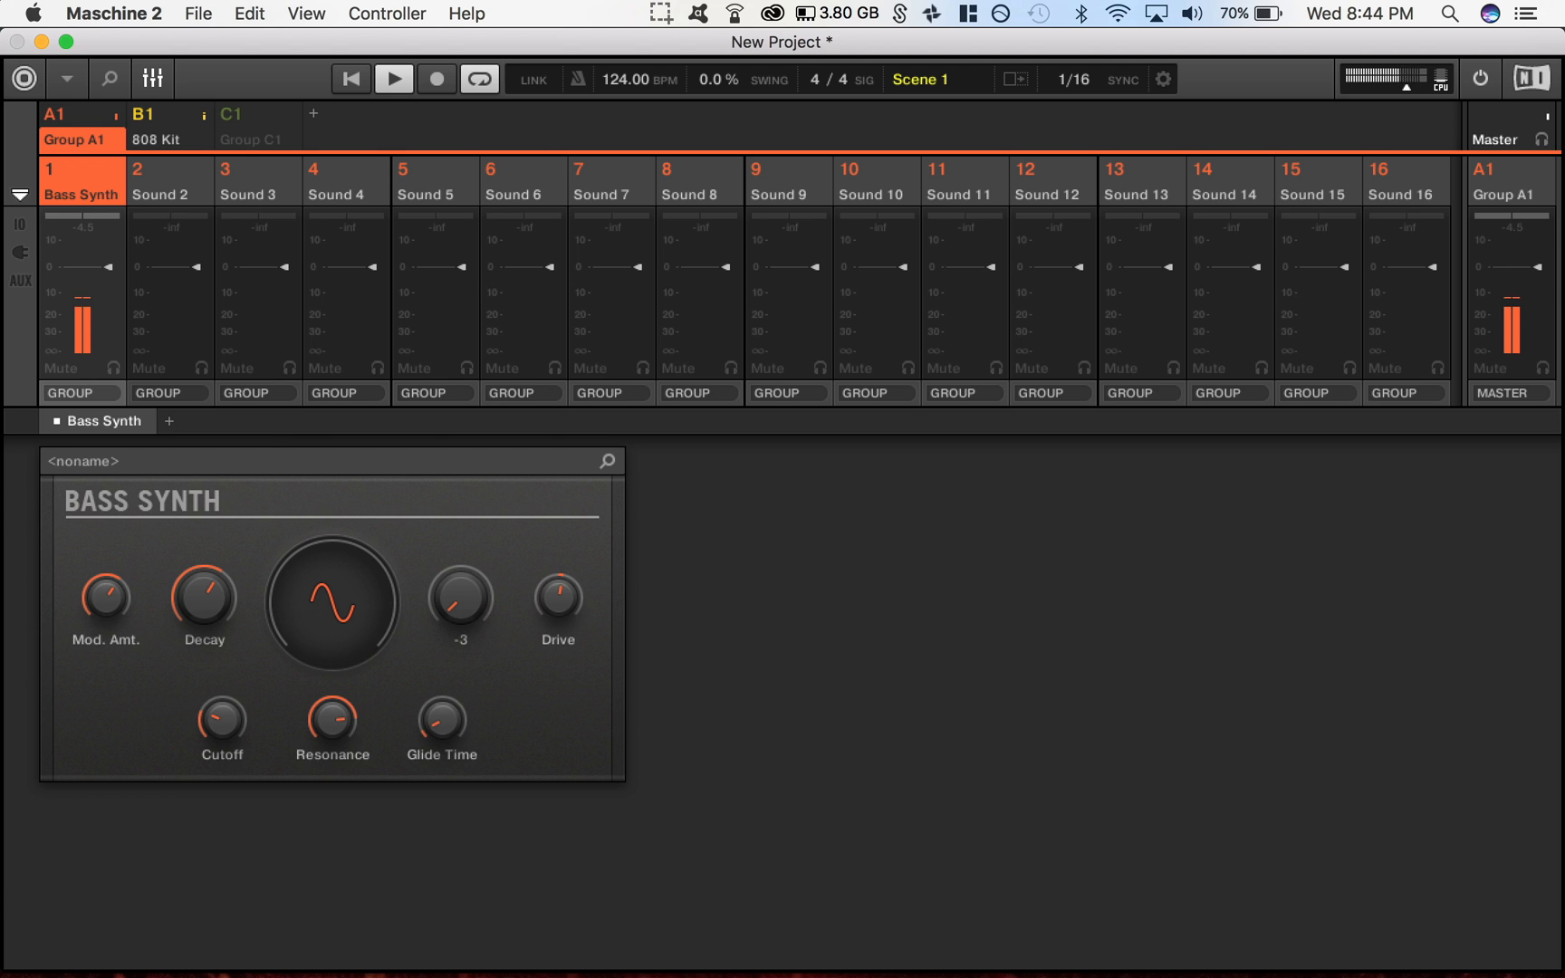
drag(460, 600, 455, 614)
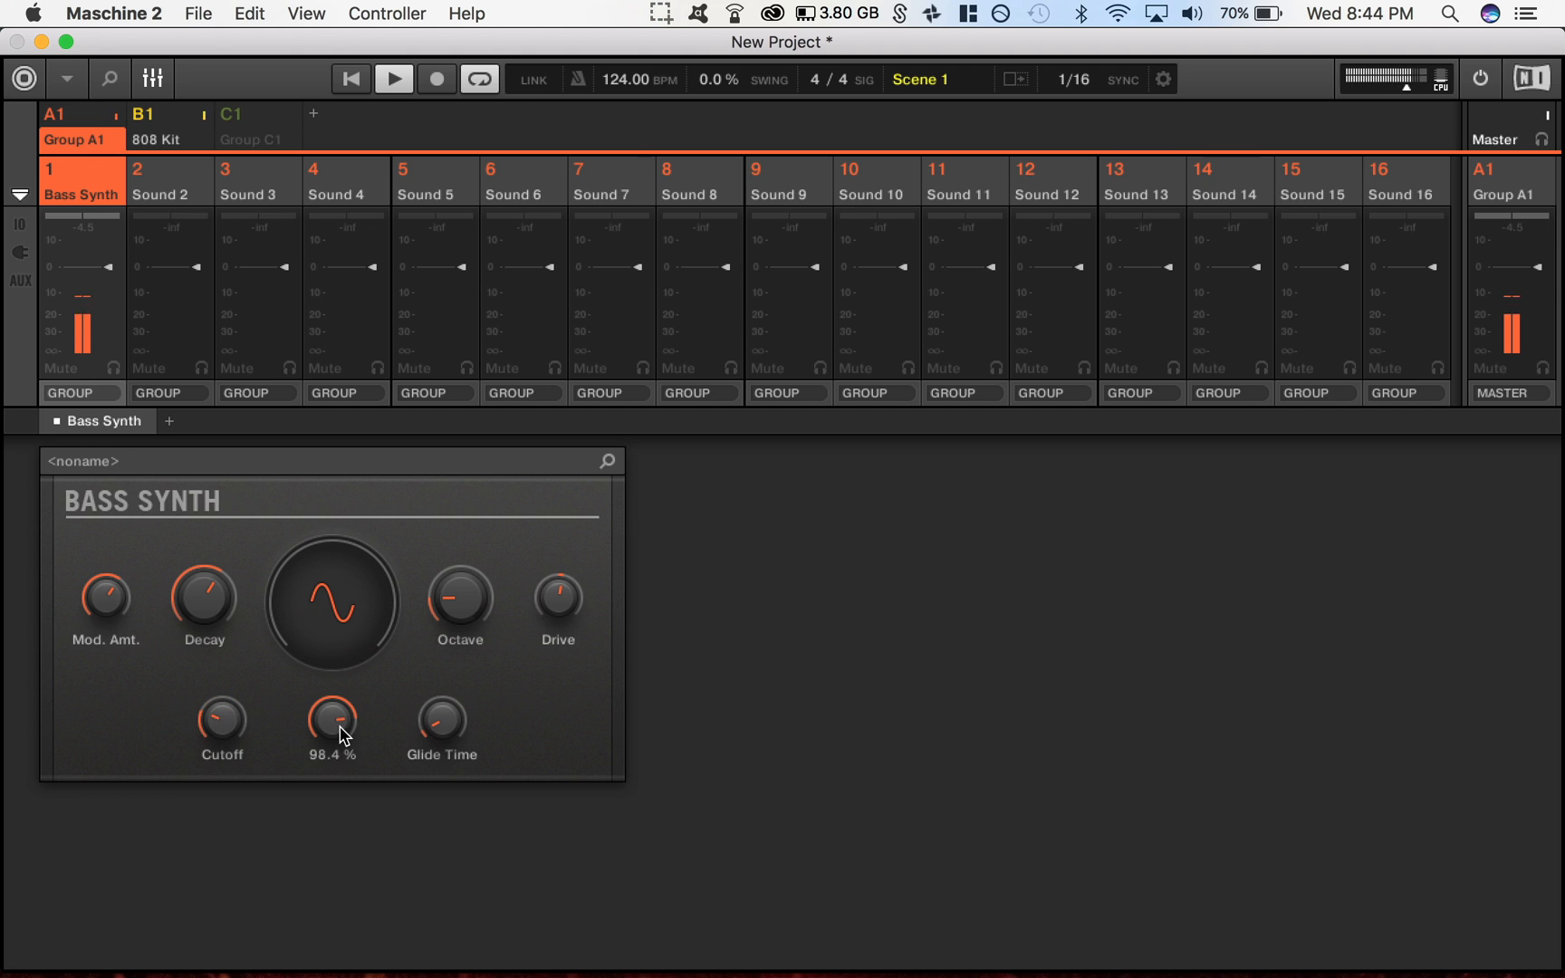
drag(330, 719, 330, 688)
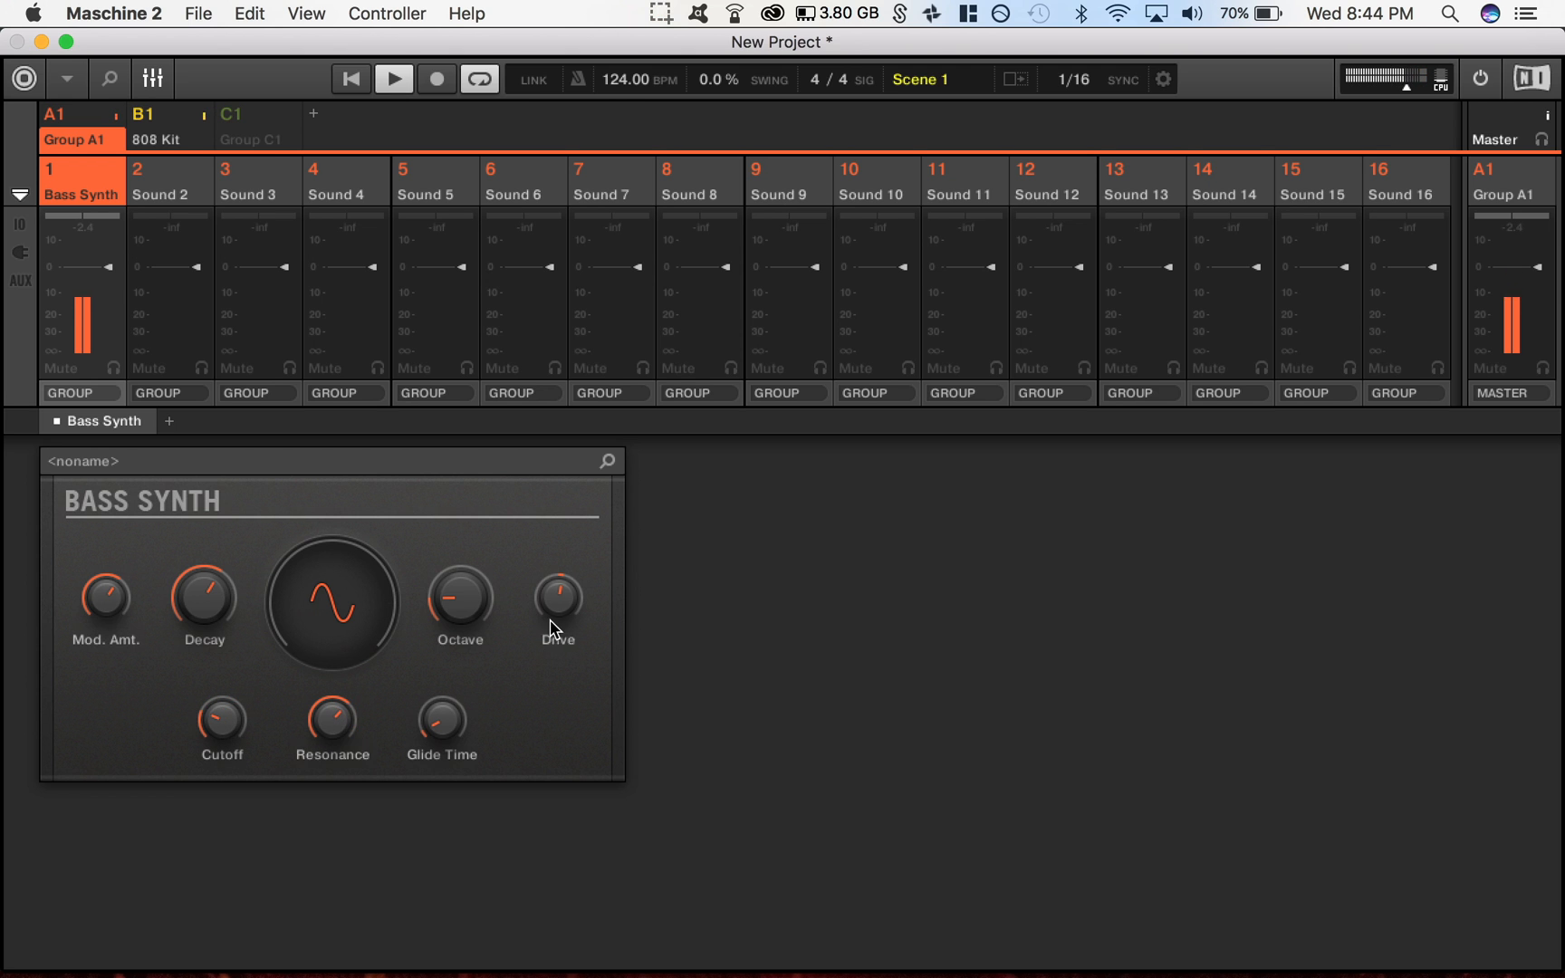
drag(556, 620, 559, 594)
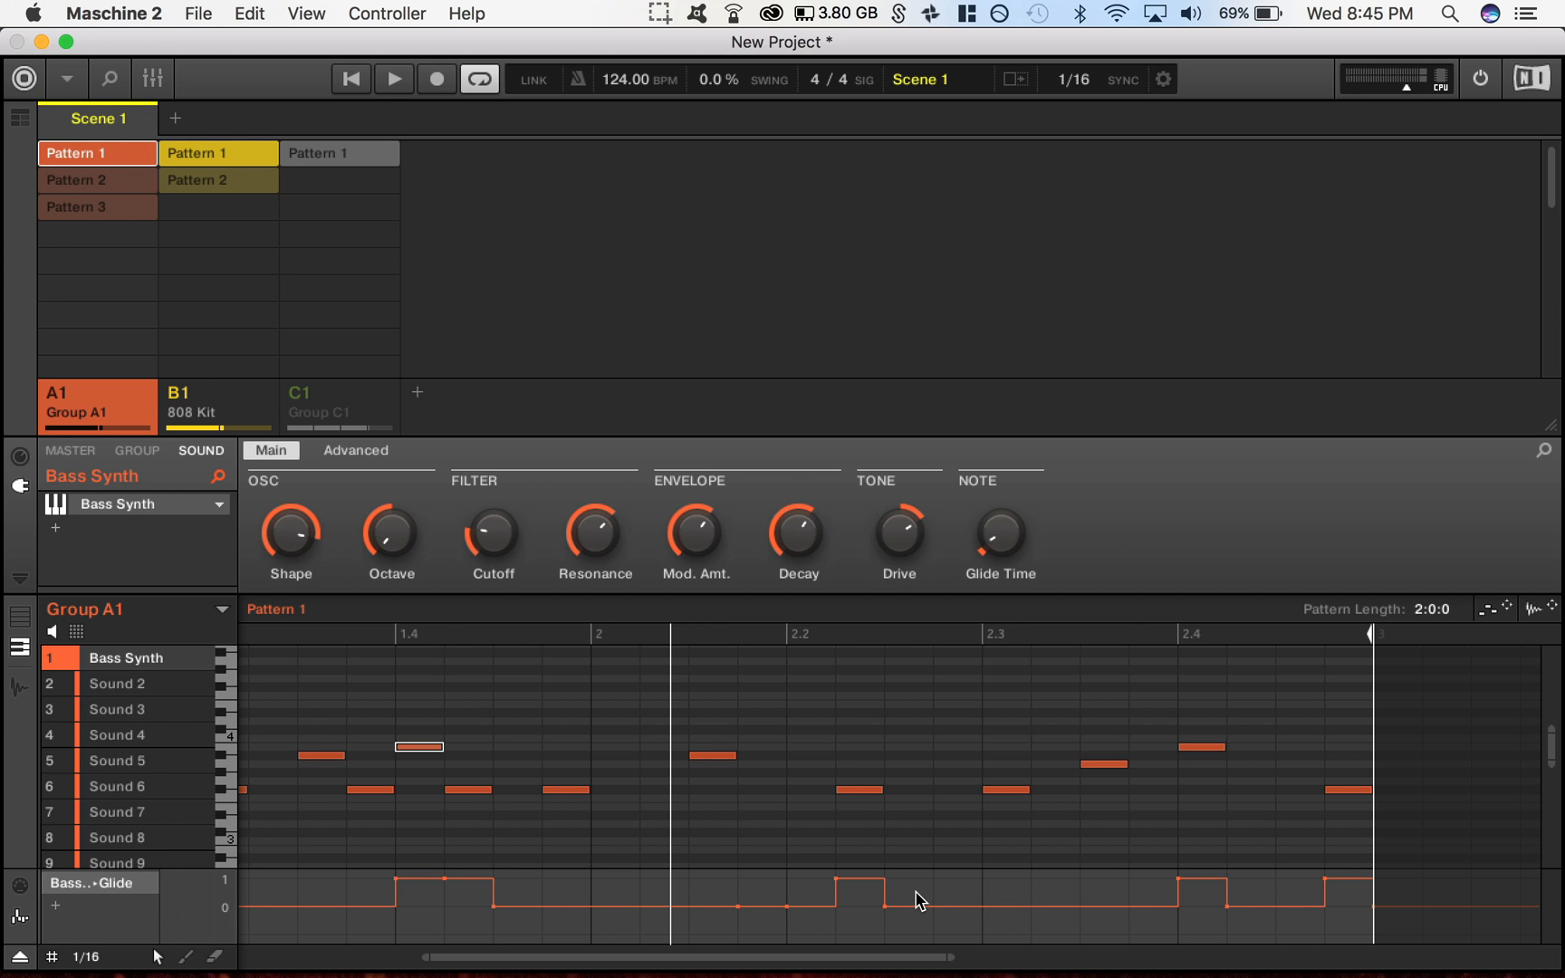
mouse_move(509, 896)
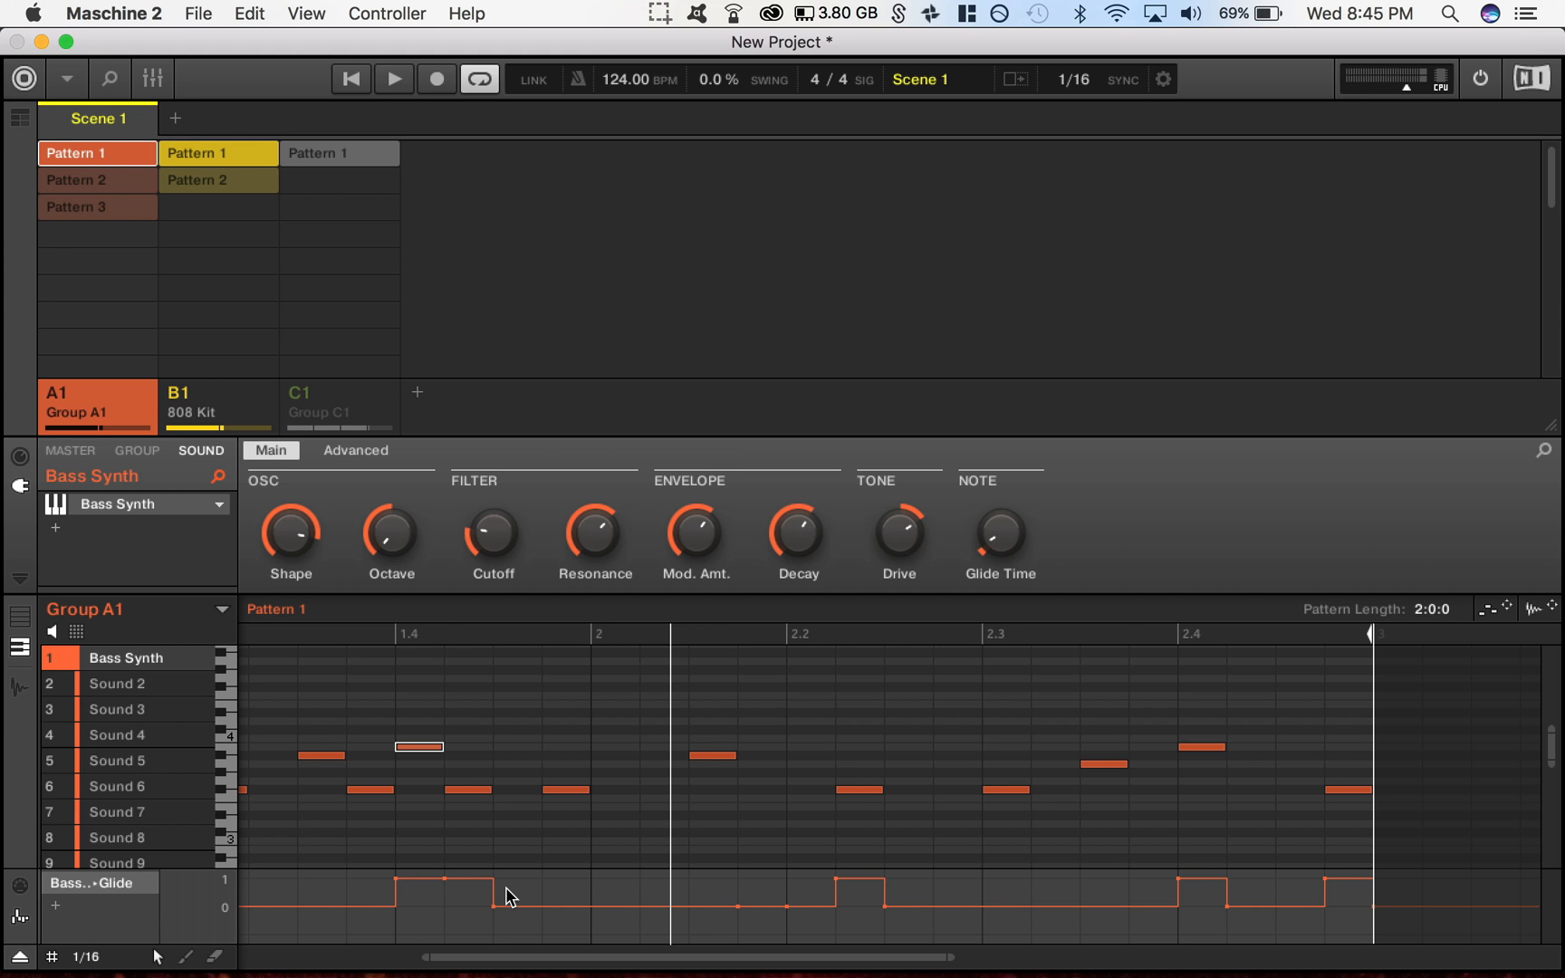
mouse_move(888, 913)
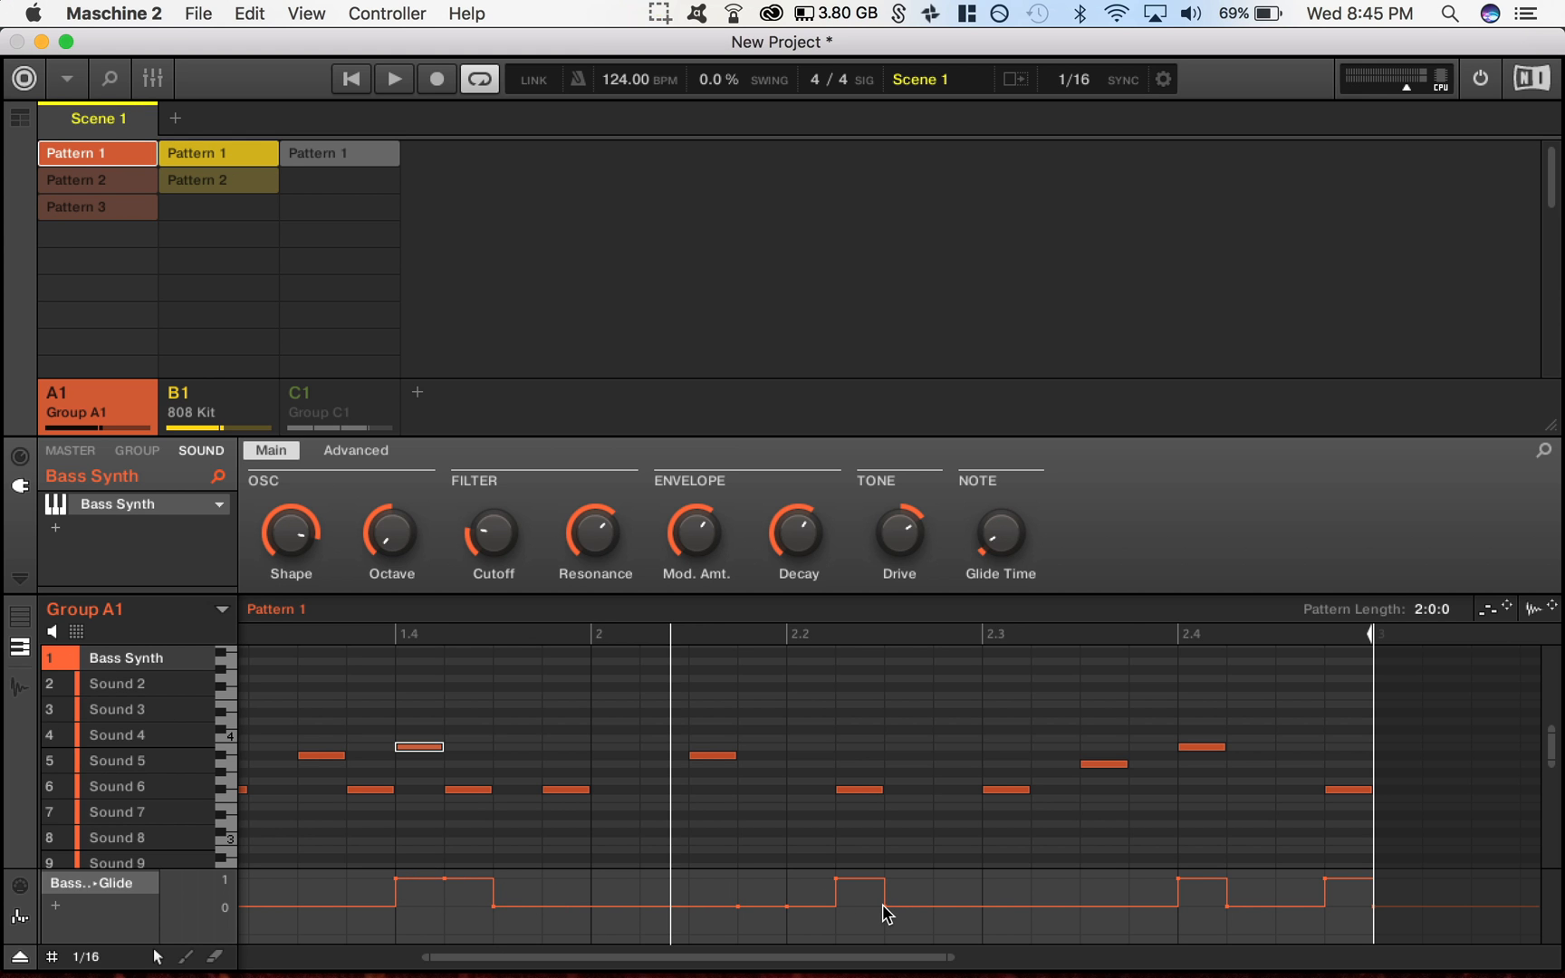
- Return to the Pattern Editor showing the bass notes with their Glide lane, then stop playback
click(393, 79)
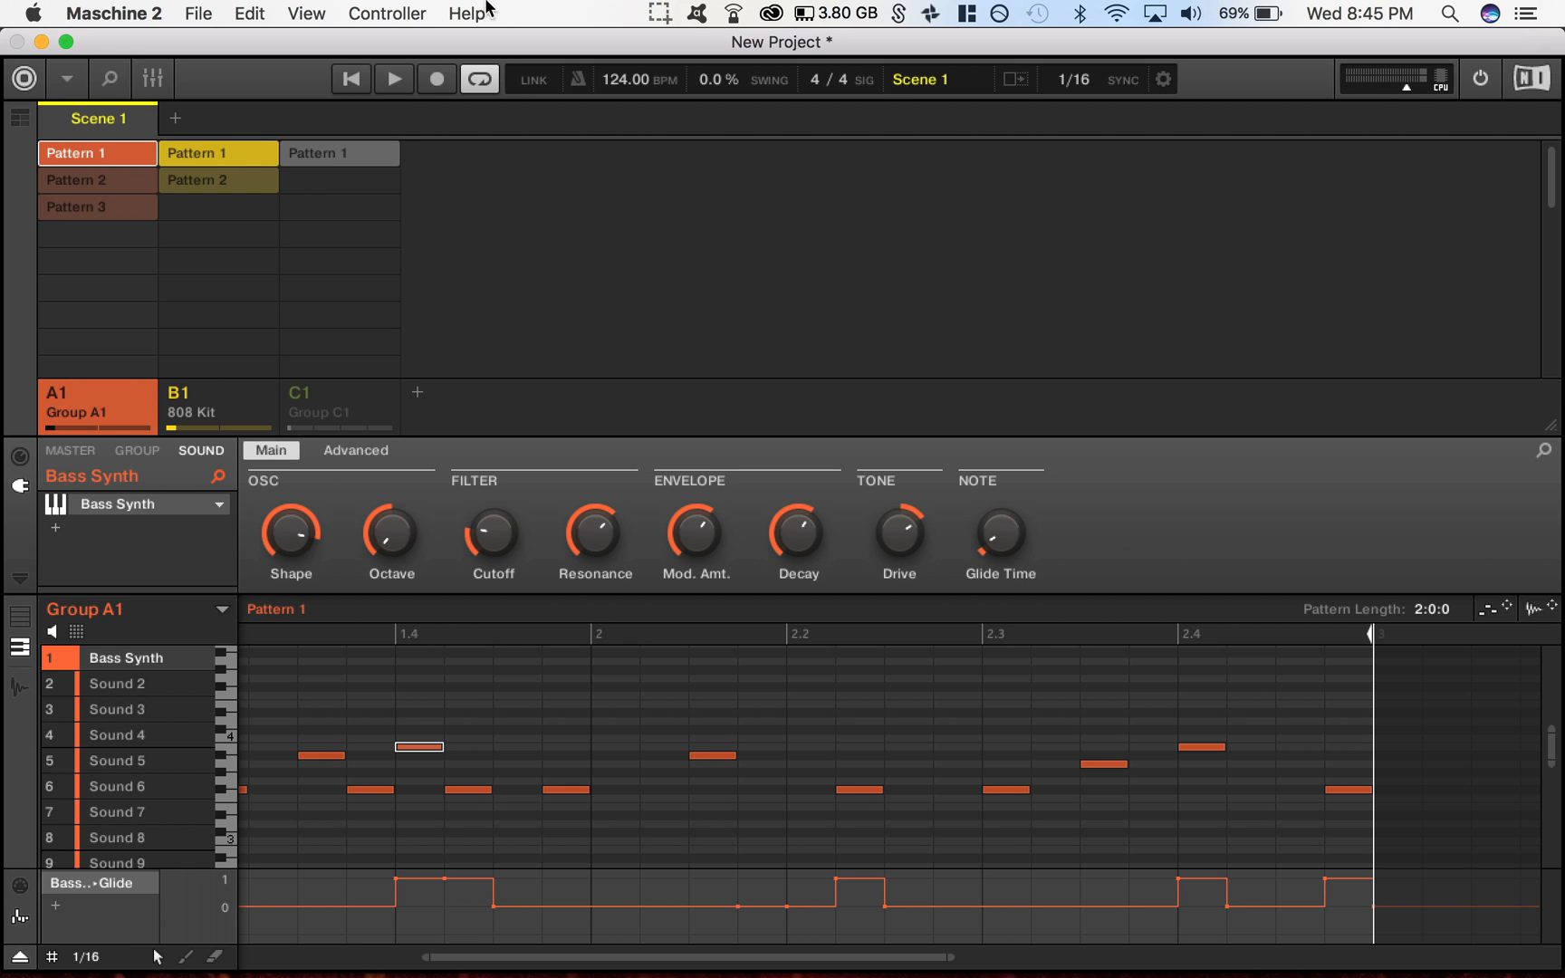
mouse_move(650, 331)
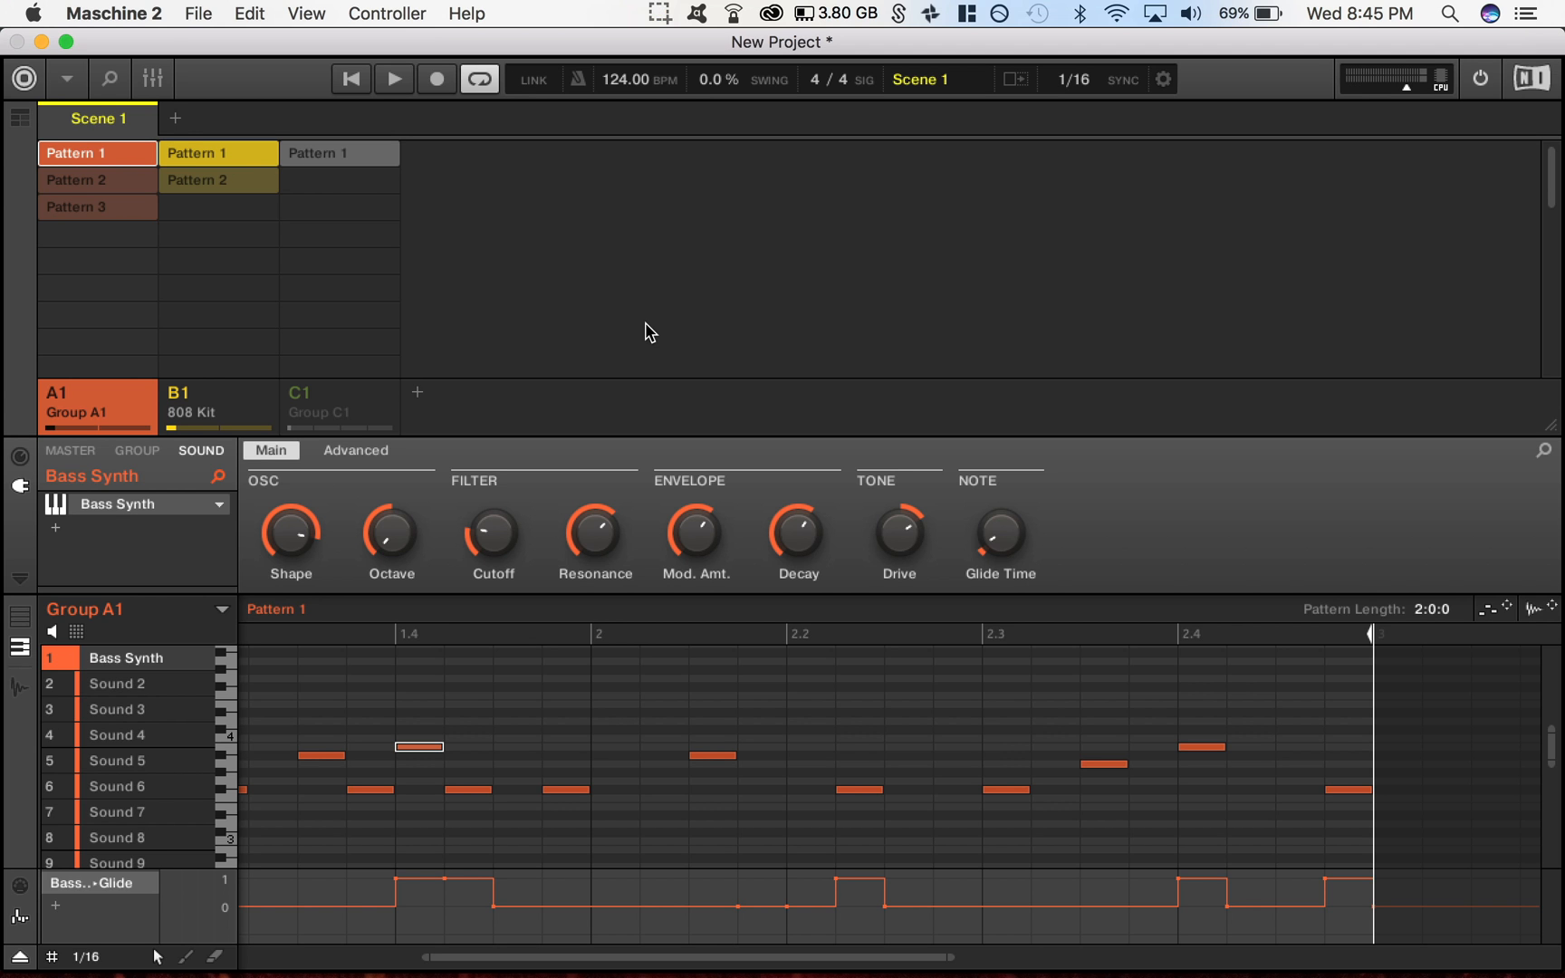
mouse_move(136, 172)
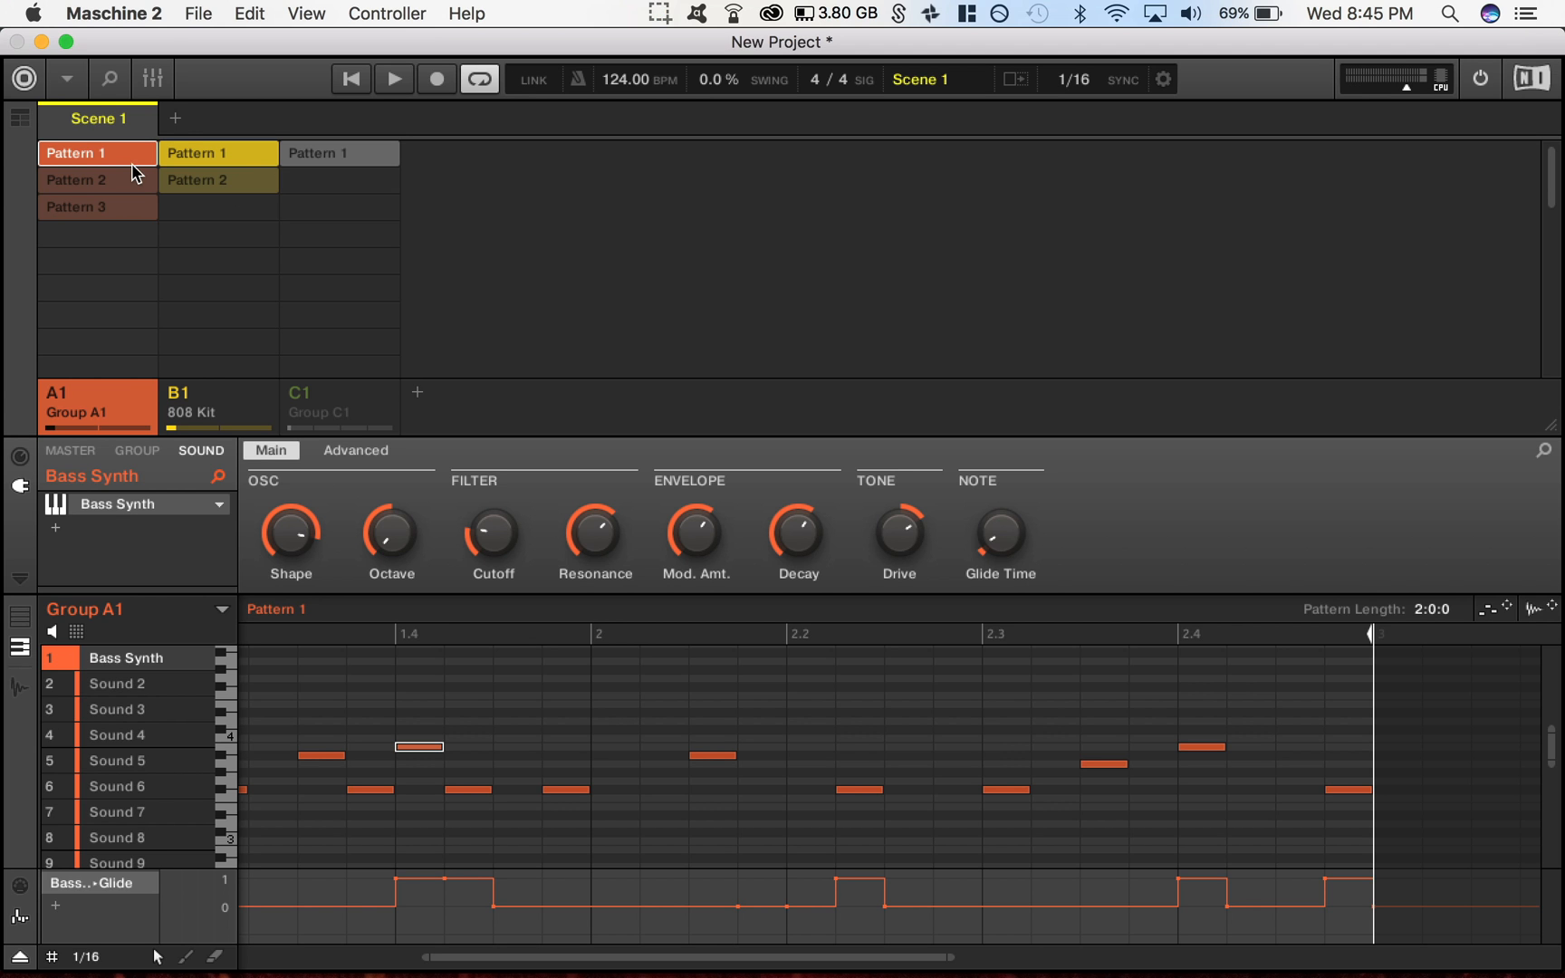
mouse_move(31, 129)
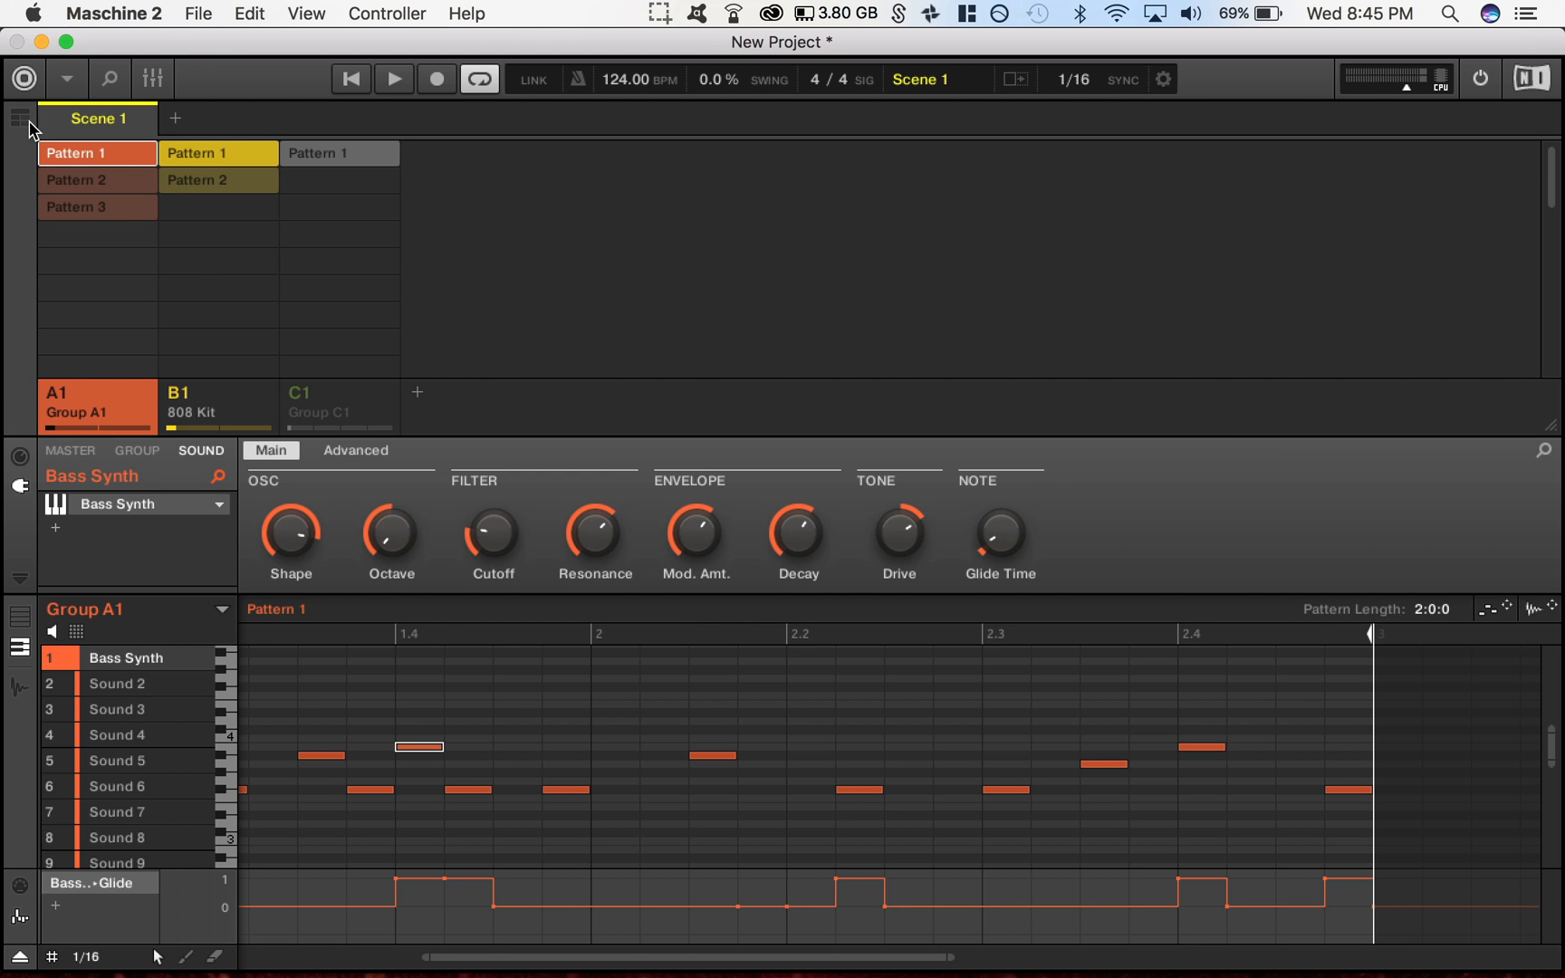
mouse_move(308, 329)
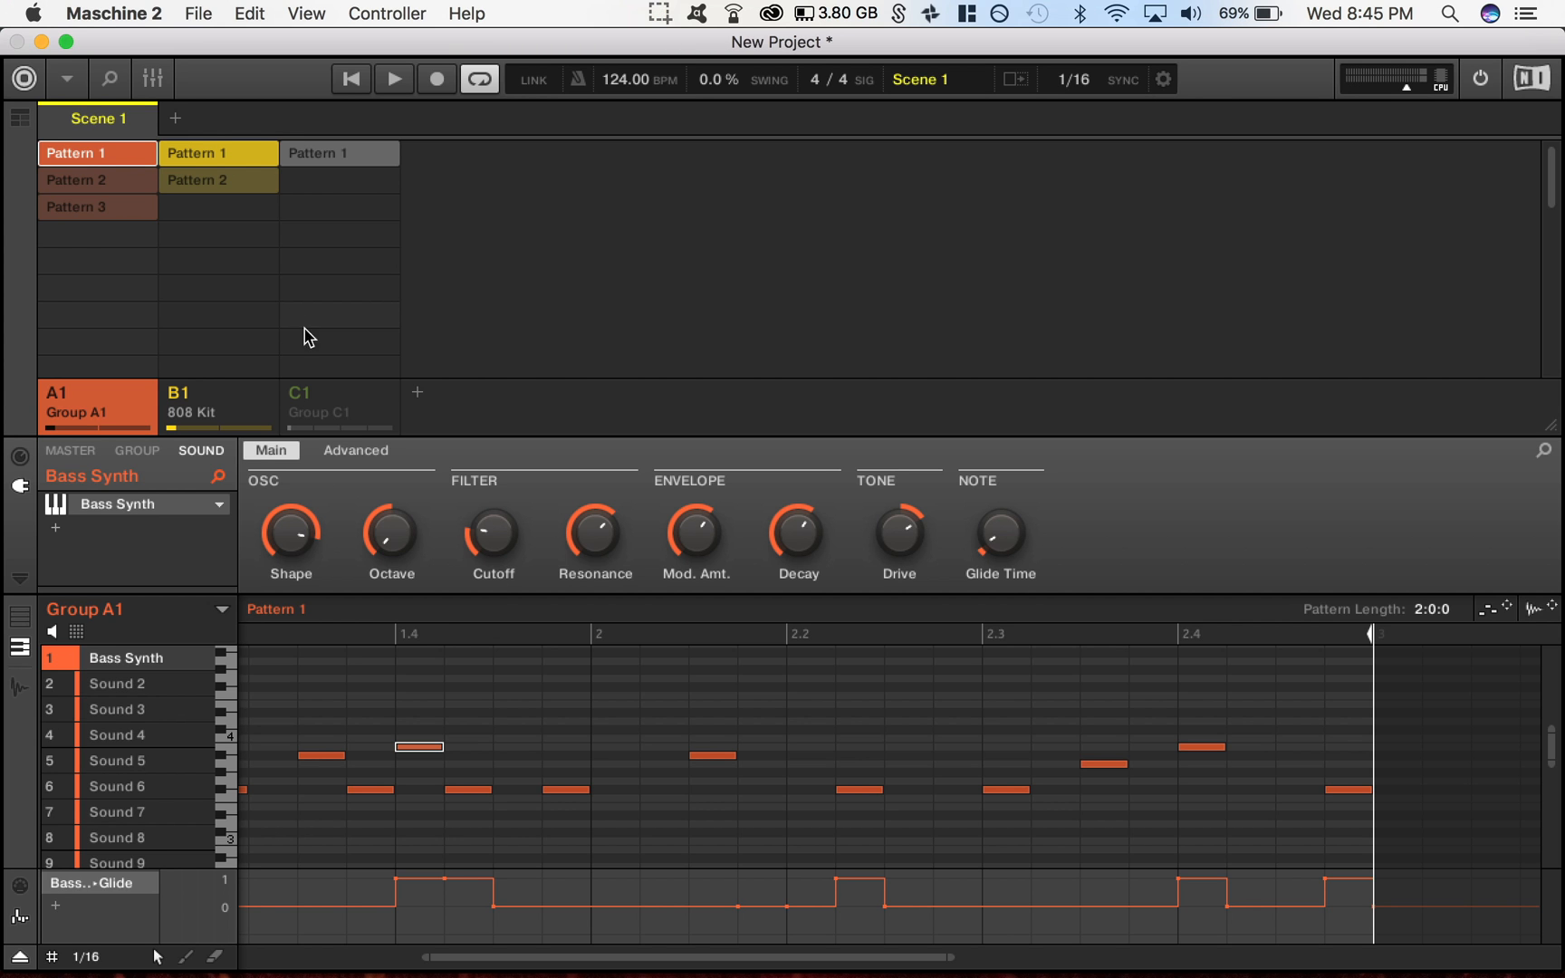
mouse_move(502, 592)
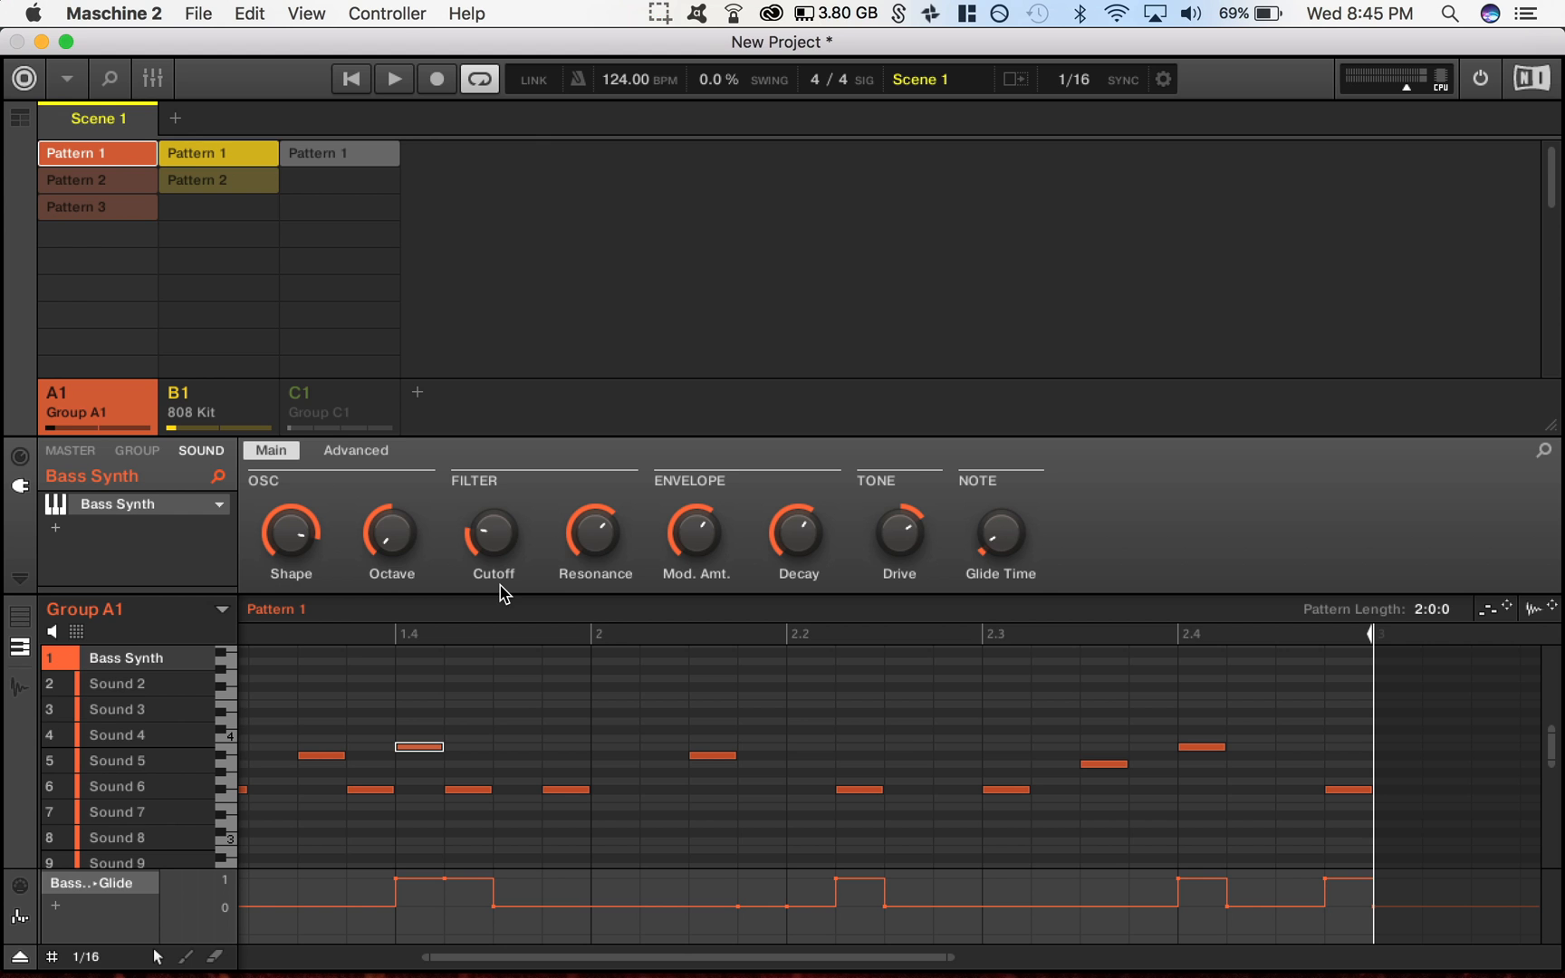
mouse_move(913, 761)
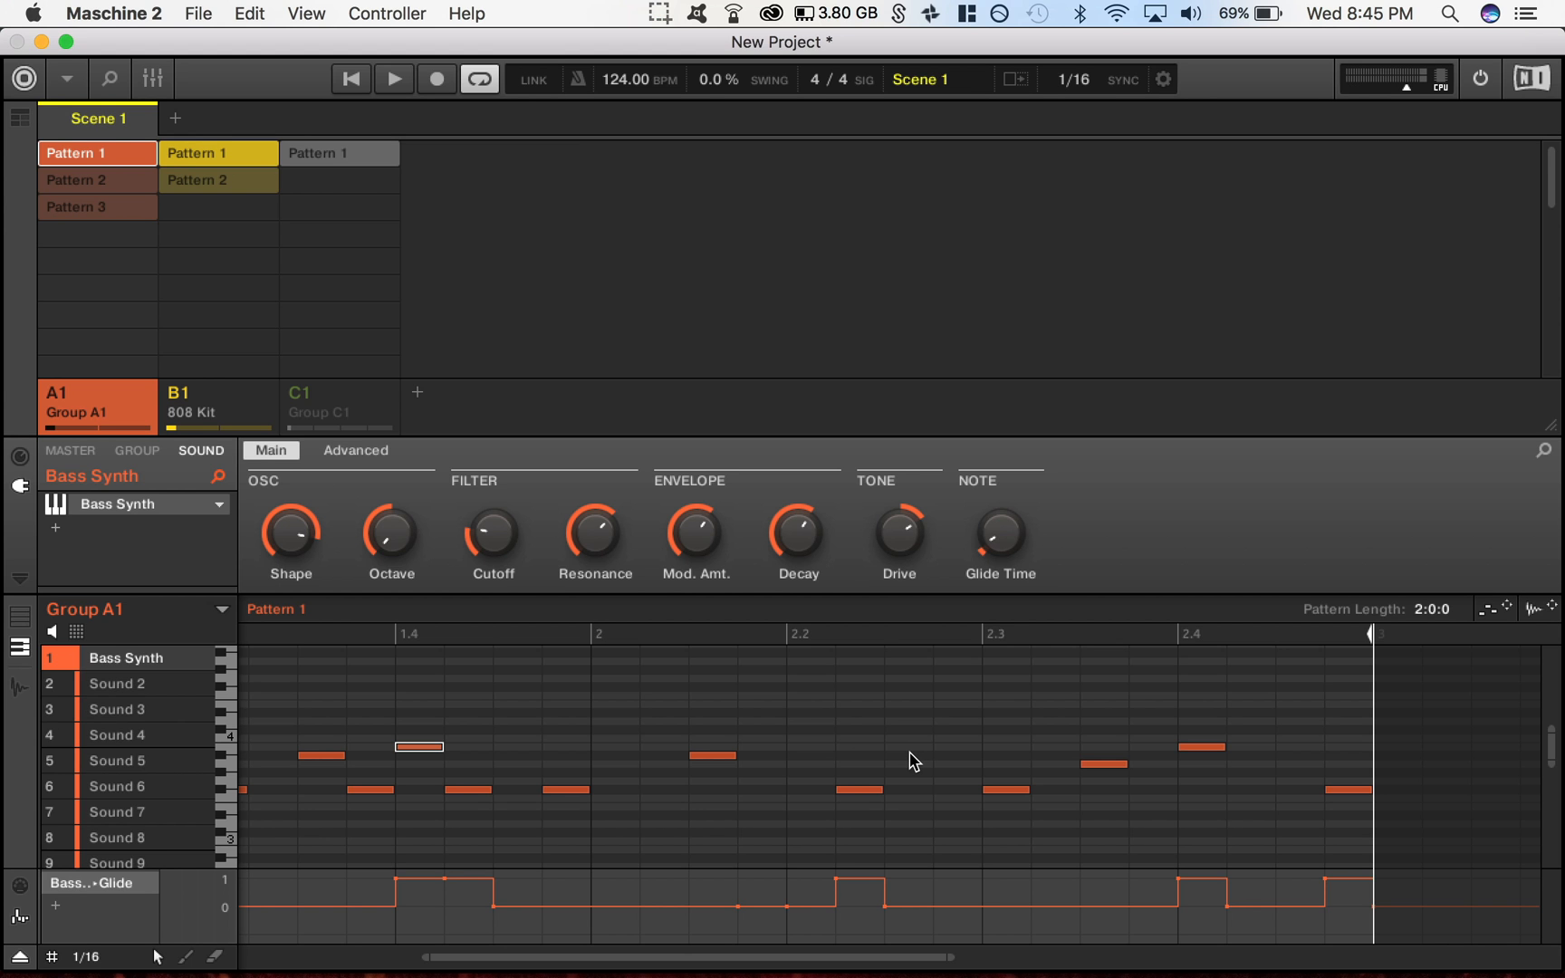
mouse_move(210, 509)
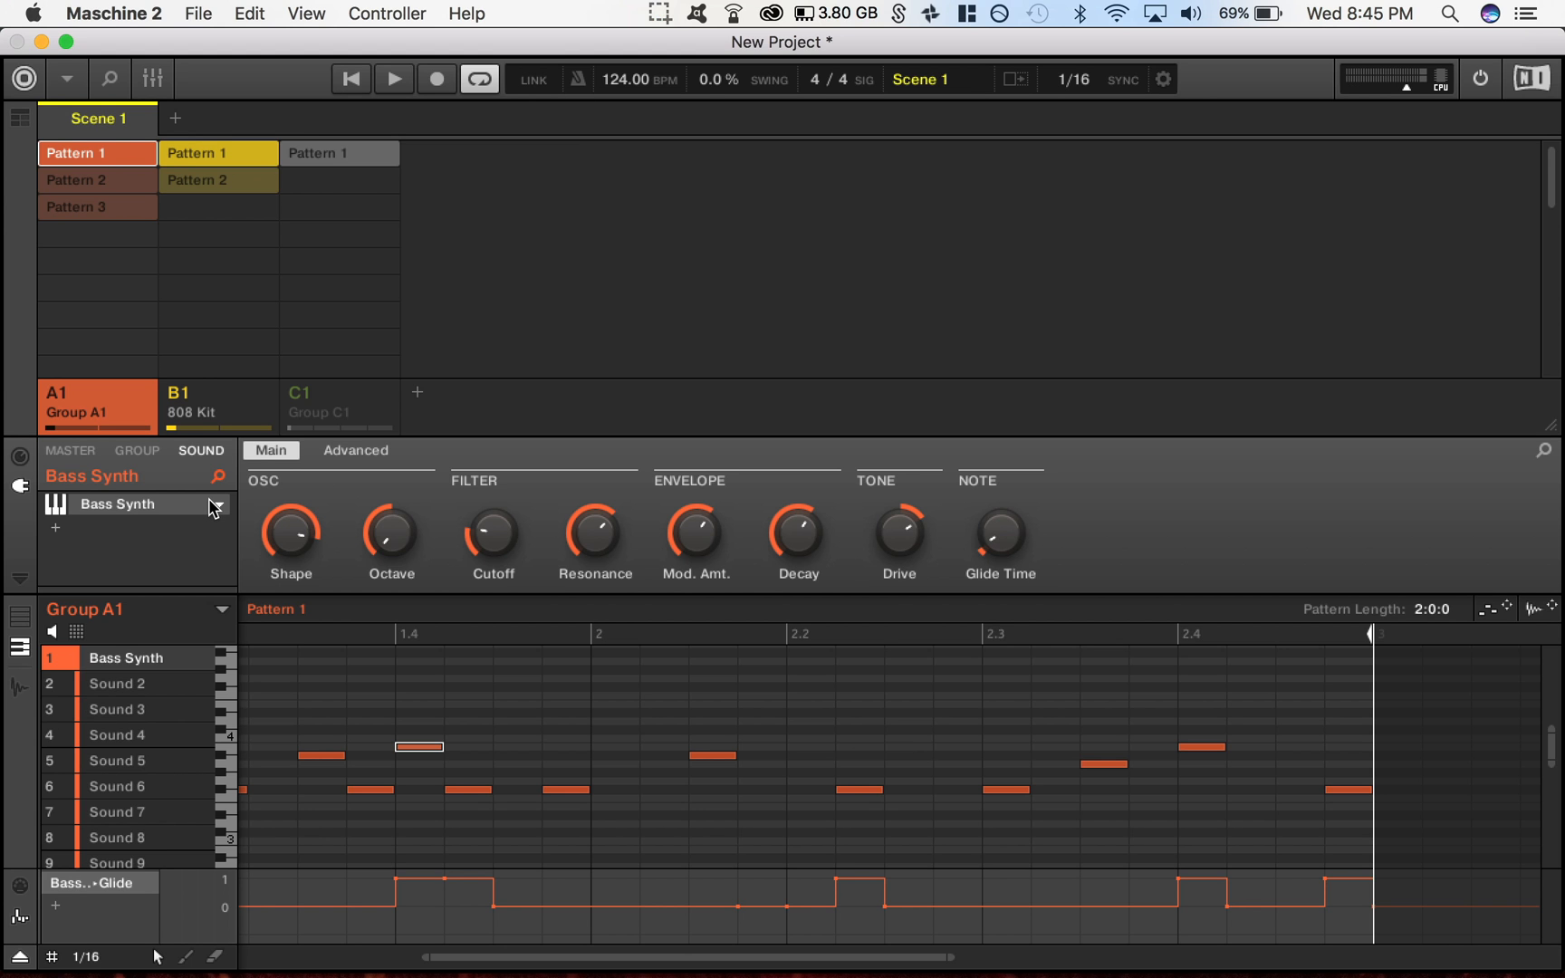